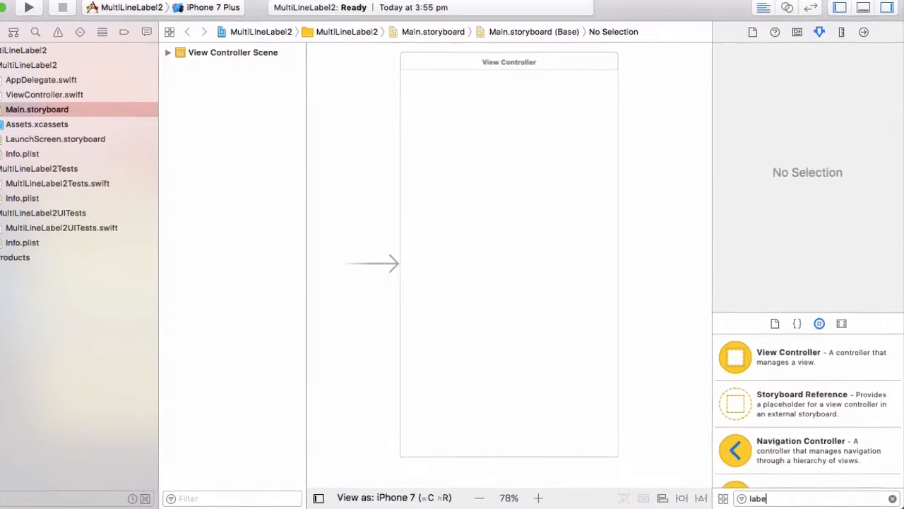
Place a label near the top of the view and enter 'Hello this Andrew'.
drag(726, 350, 474, 90)
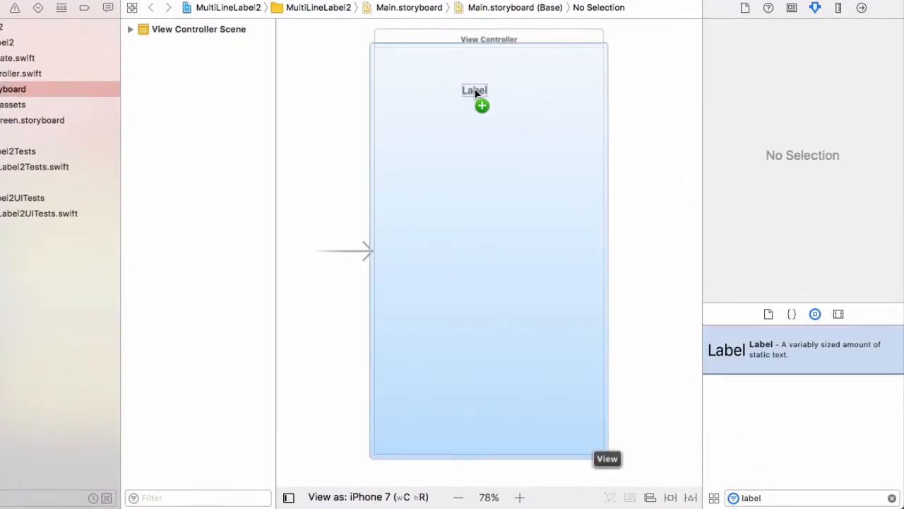
click(474, 91)
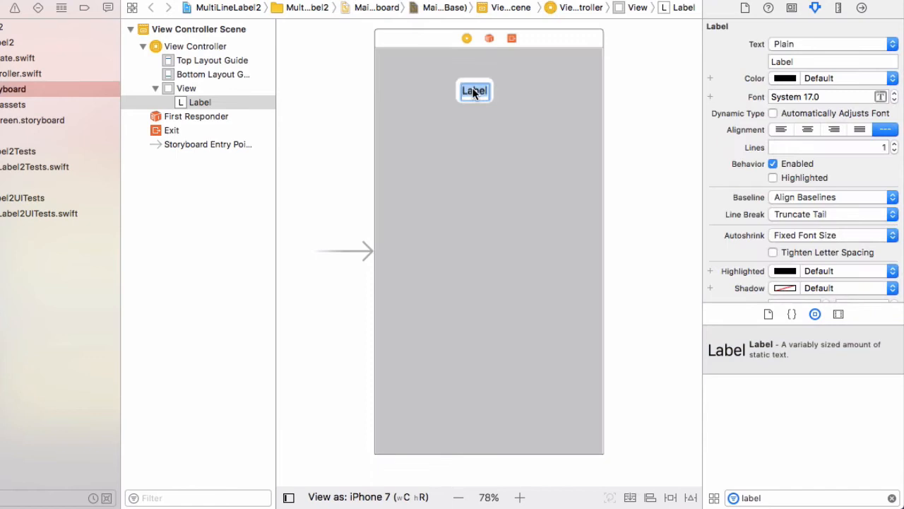
text(Hello)
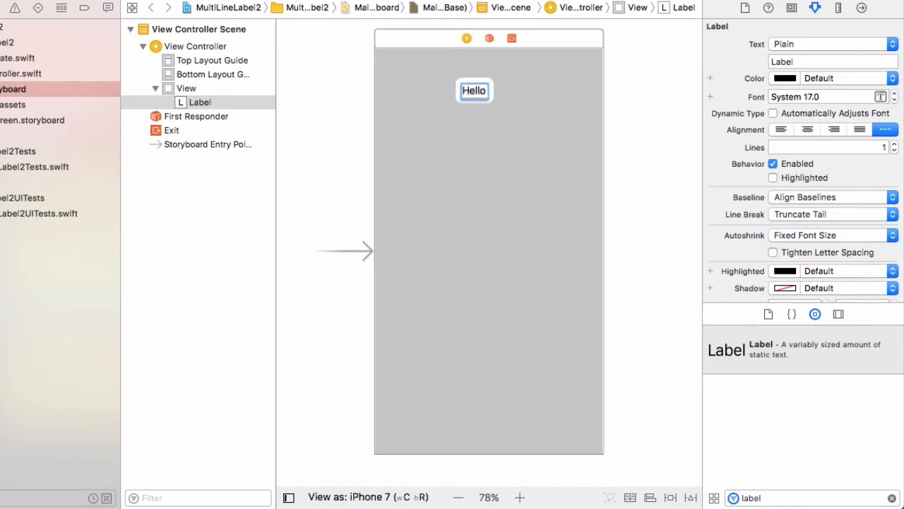
text(this Andrew)
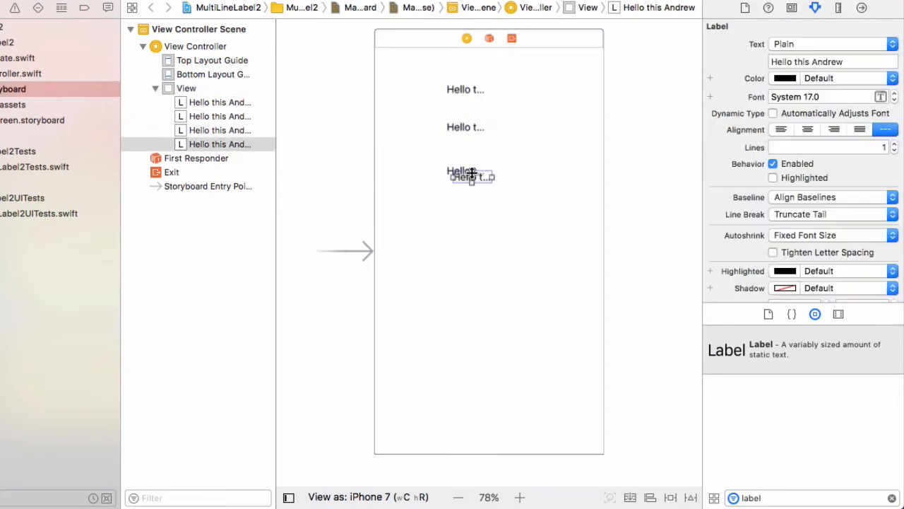
Select the labels and drag the second label lower for more even spacing.
click(186, 88)
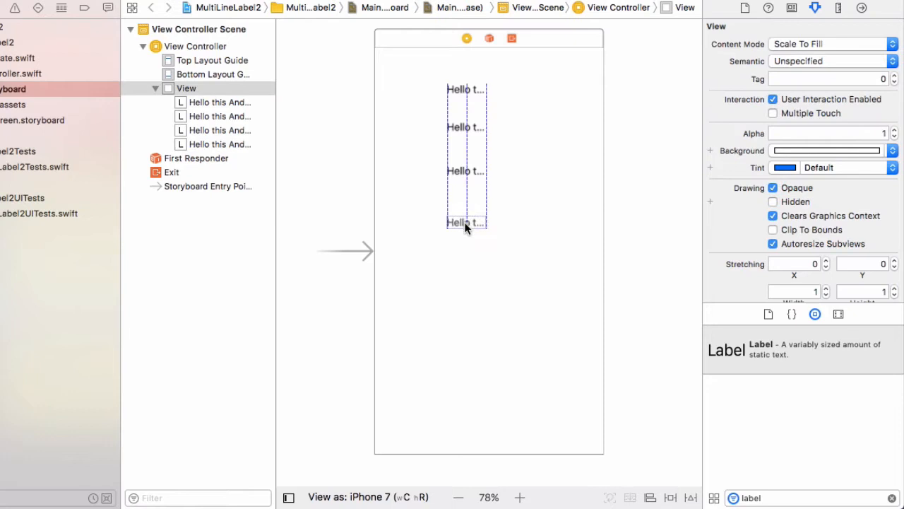
click(466, 89)
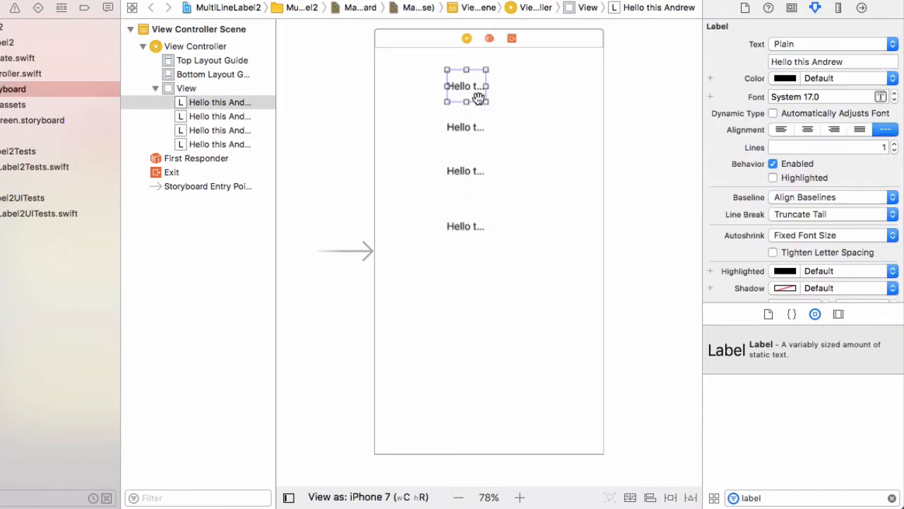
mouse_move(464, 123)
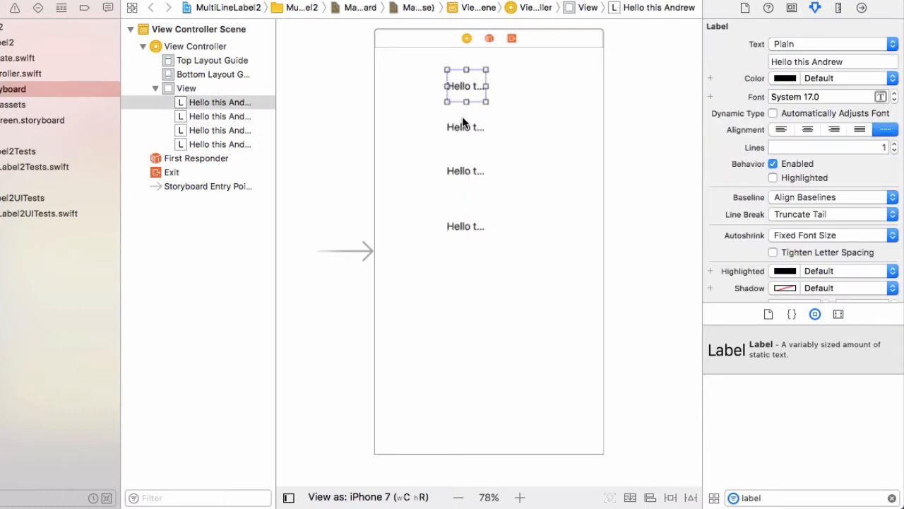
drag(466, 86, 467, 150)
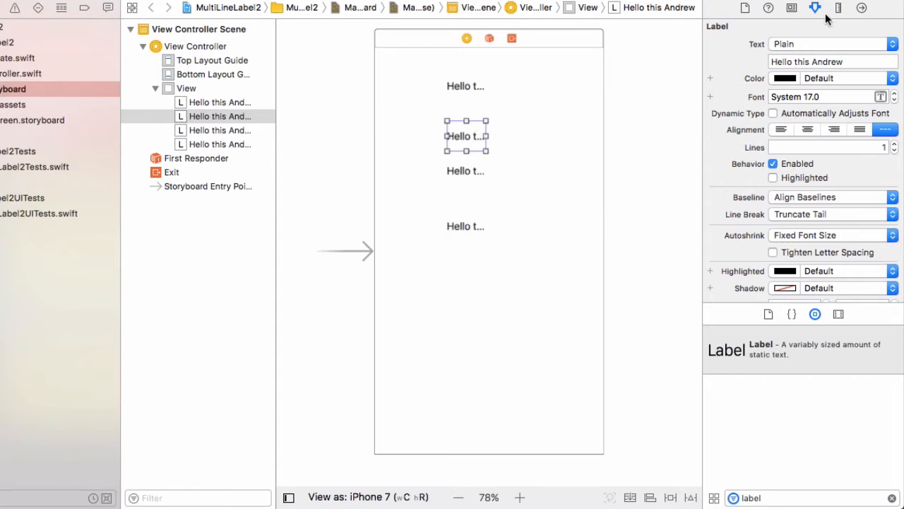
mouse_move(816, 7)
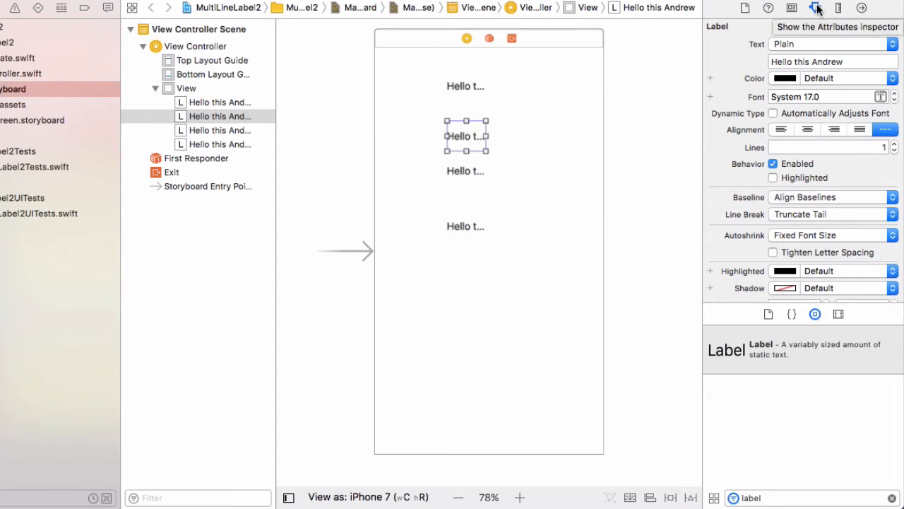
Set the second label's Lines to 0 so it wraps onto two lines.
click(826, 147)
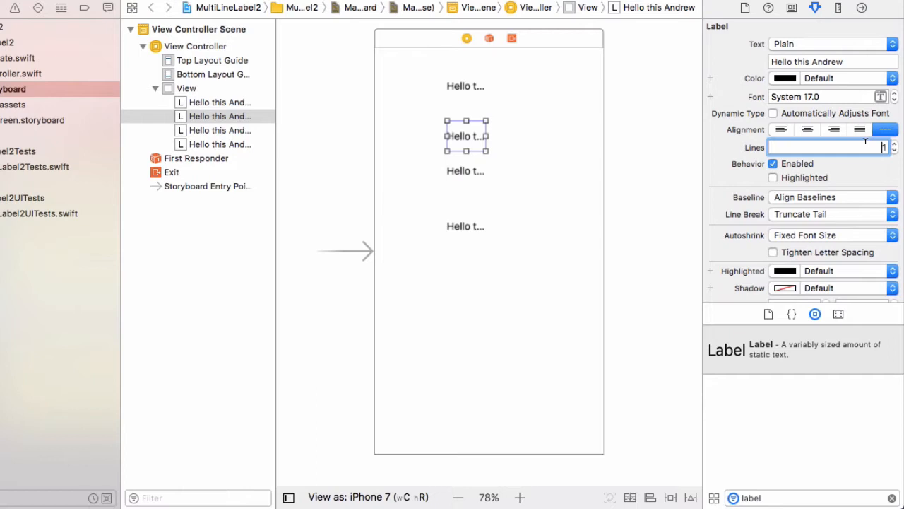
text(0)
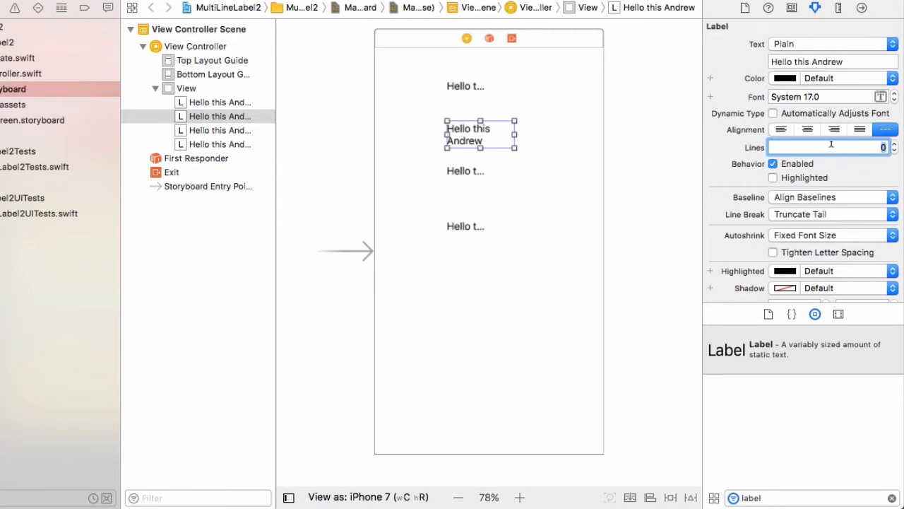
mouse_move(815, 161)
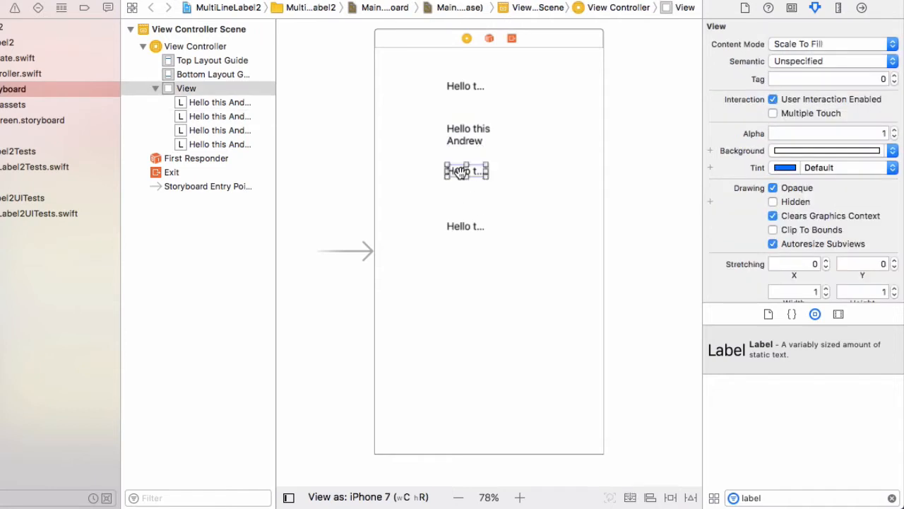
Widen the fourth label's frame so more of its text shows.
click(466, 171)
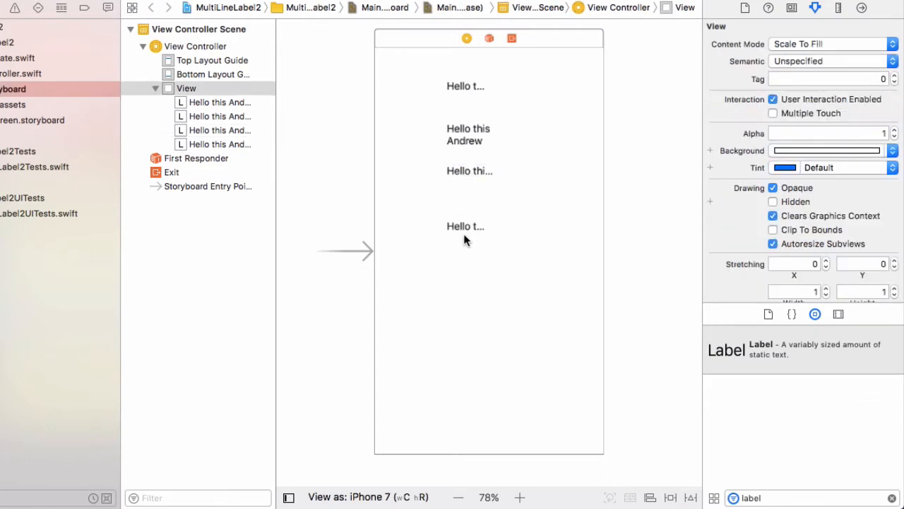
click(465, 226)
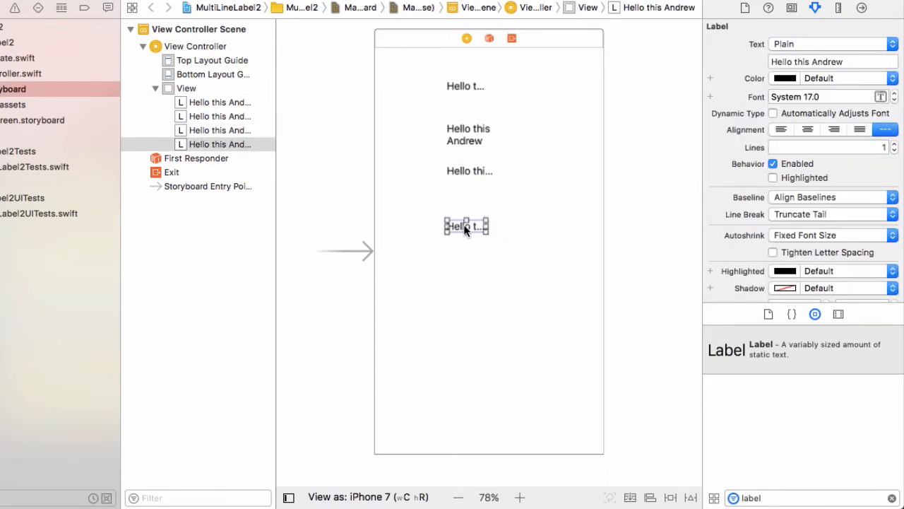
drag(486, 226, 494, 226)
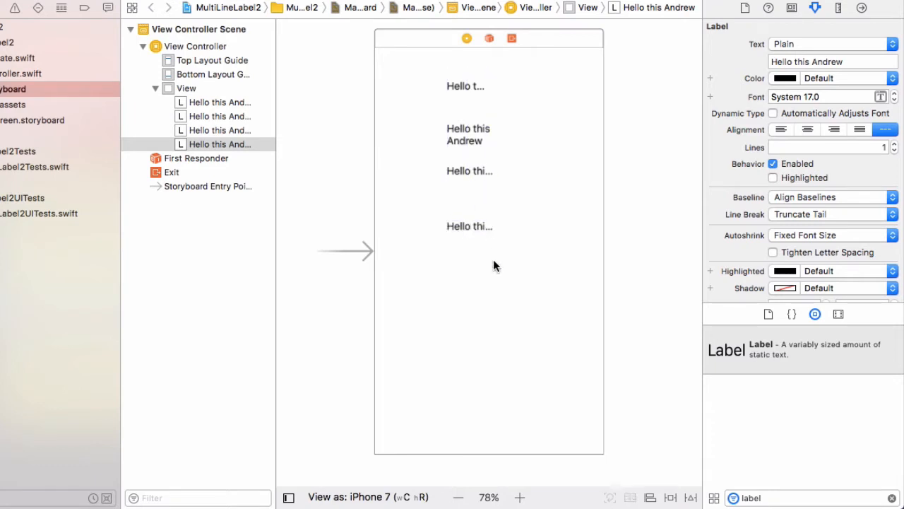
click(186, 87)
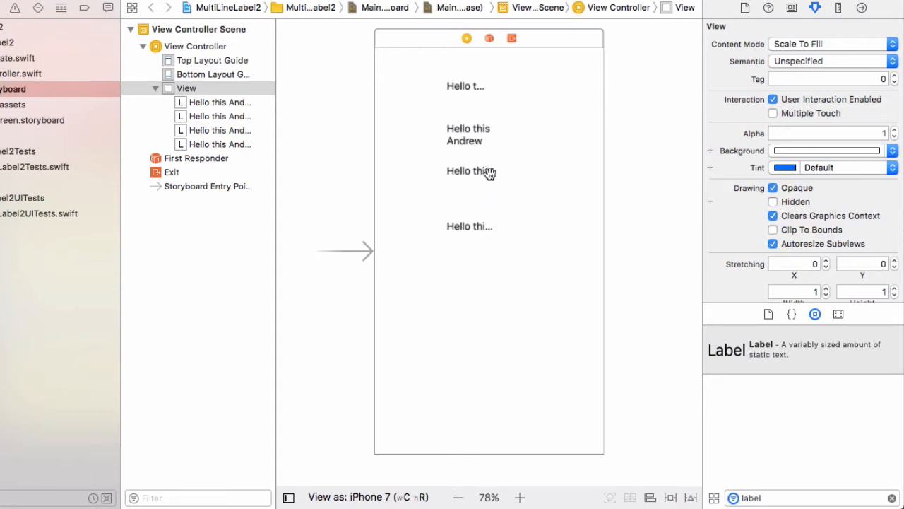
mouse_move(491, 185)
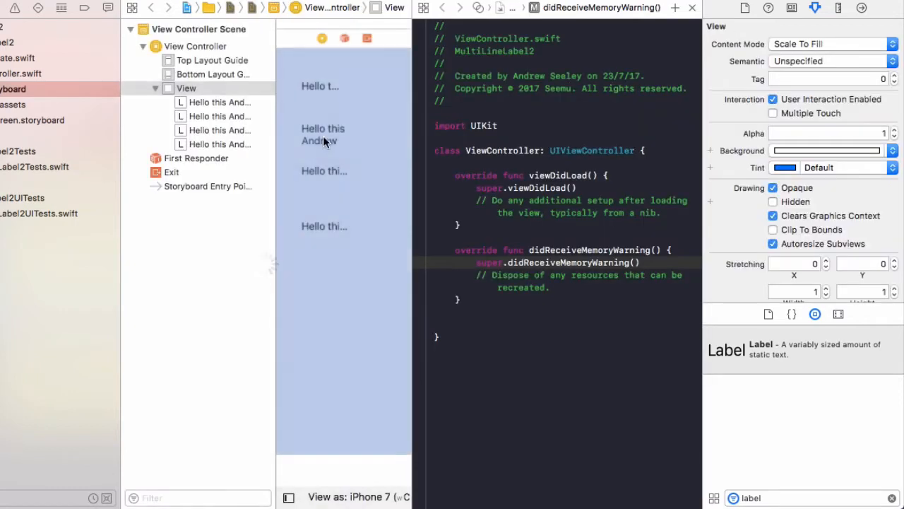
Control-drag the first label into ViewController.swift and connect it as outlet greet1.
drag(320, 85, 492, 156)
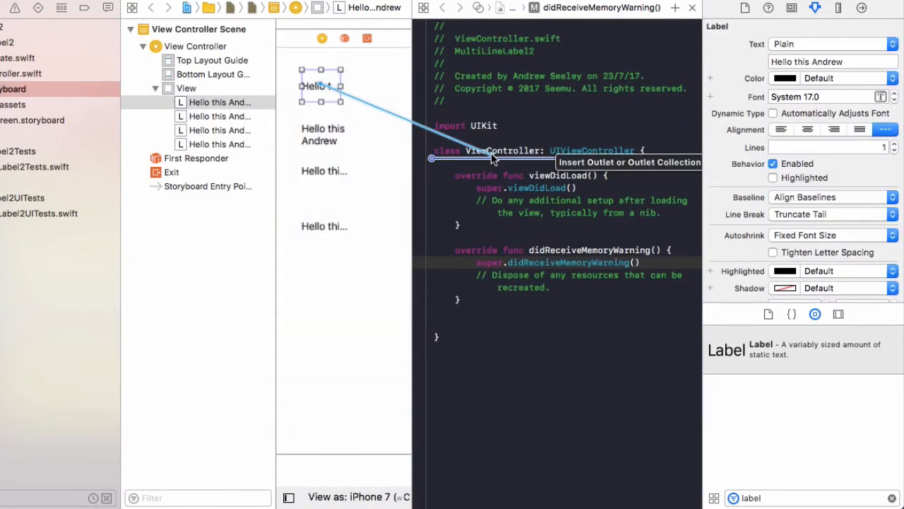
text(grr)
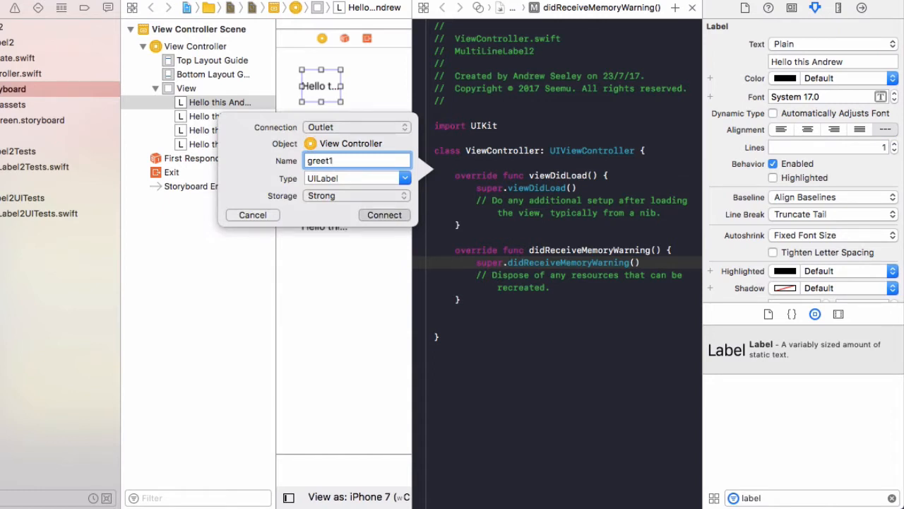
click(384, 214)
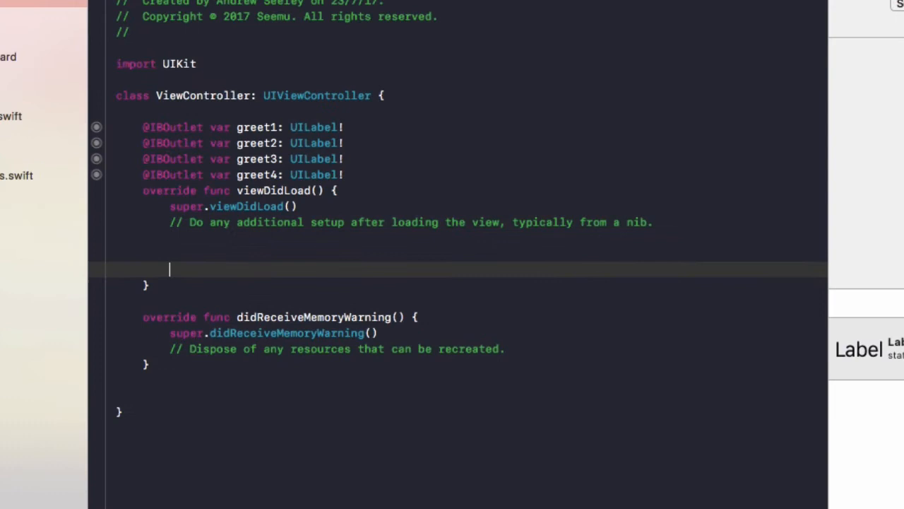
Write greet1.lineBreakMode = .byTruncatingMiddle in viewDidLoad using autocomplete.
text(greet)
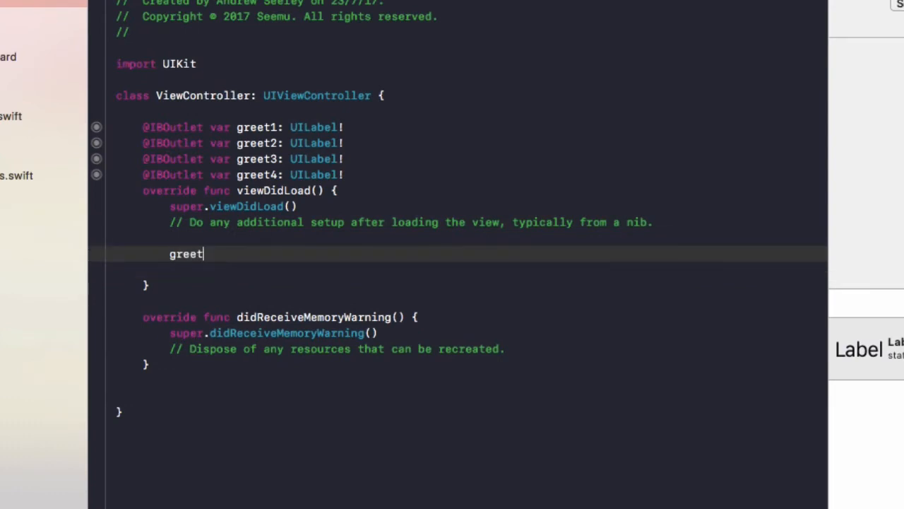
text(1.lineBreakMode =)
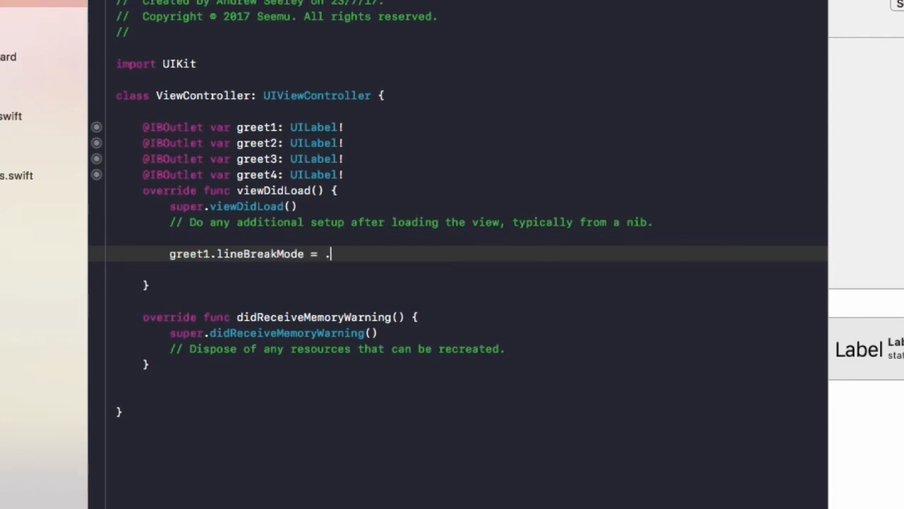
text(.)
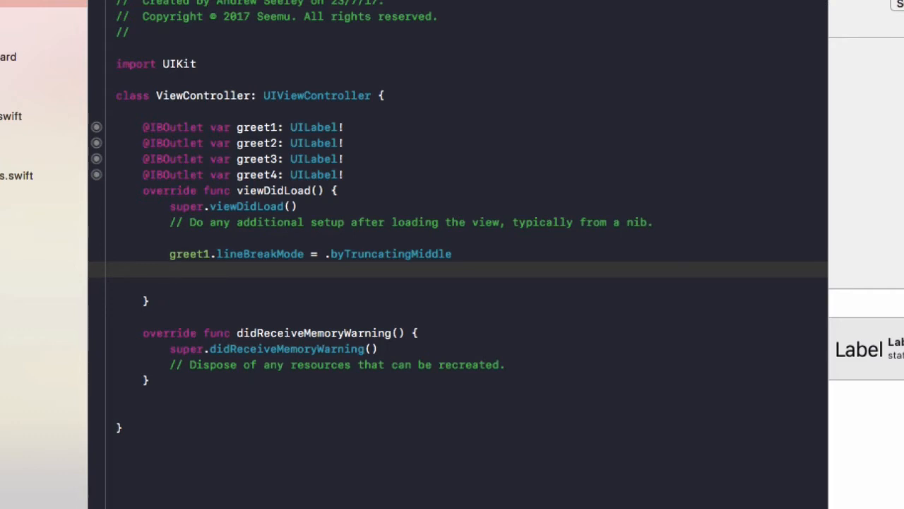
key(enter)
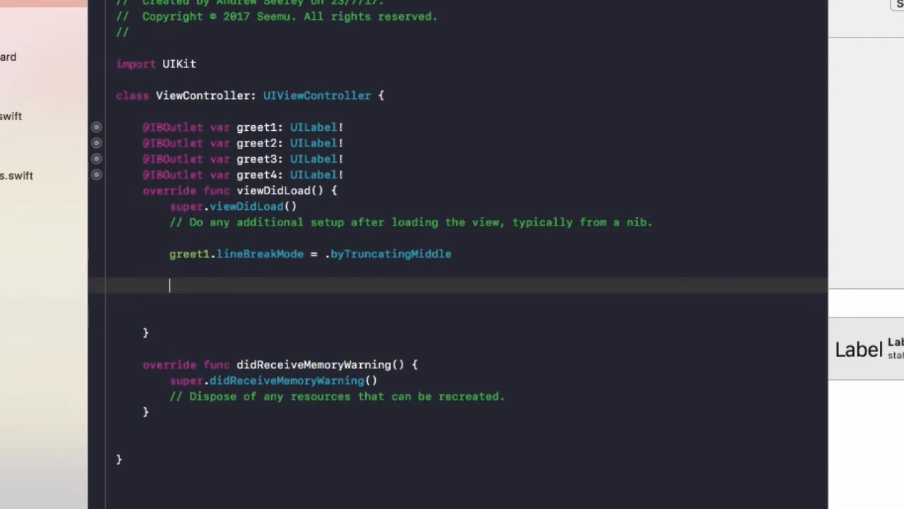
Add greet3.adjustsFontSizeToFitWidth = true, then build the app.
text(greet3.)
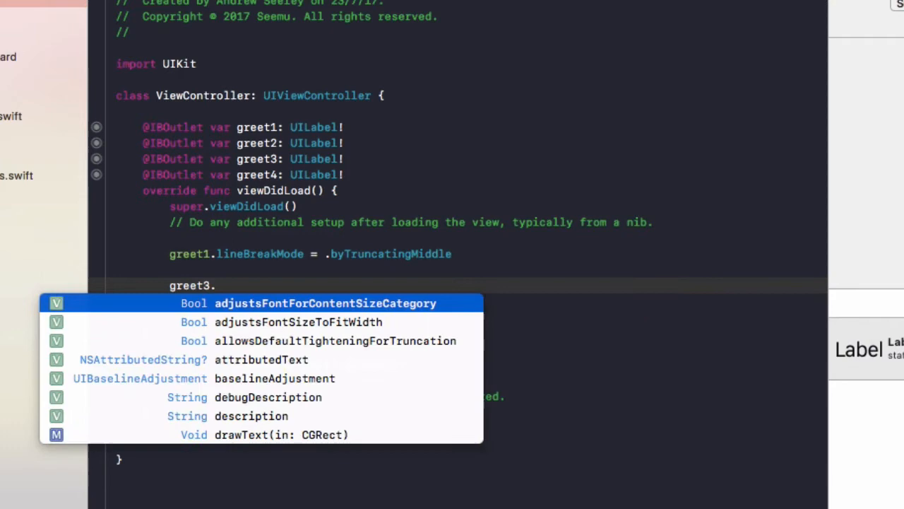
text(adjustFontSizeToFitWidth = true)
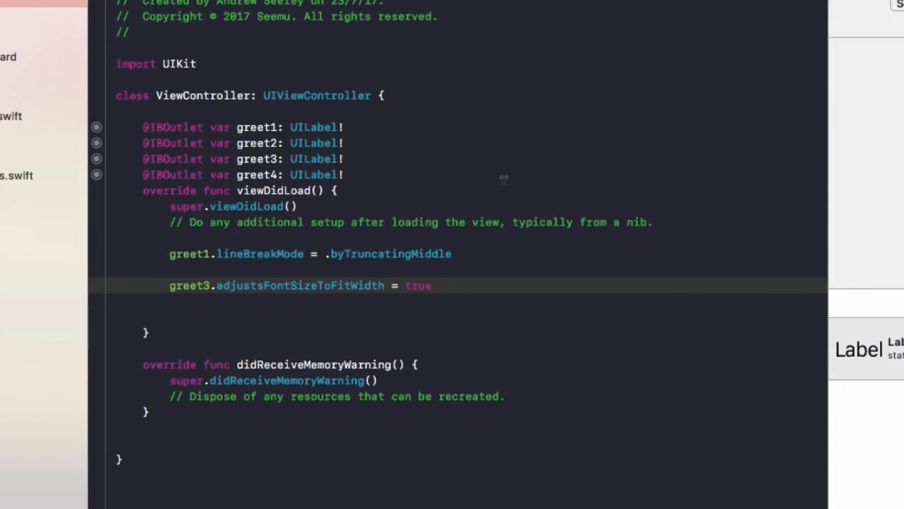
key(cmd+b)
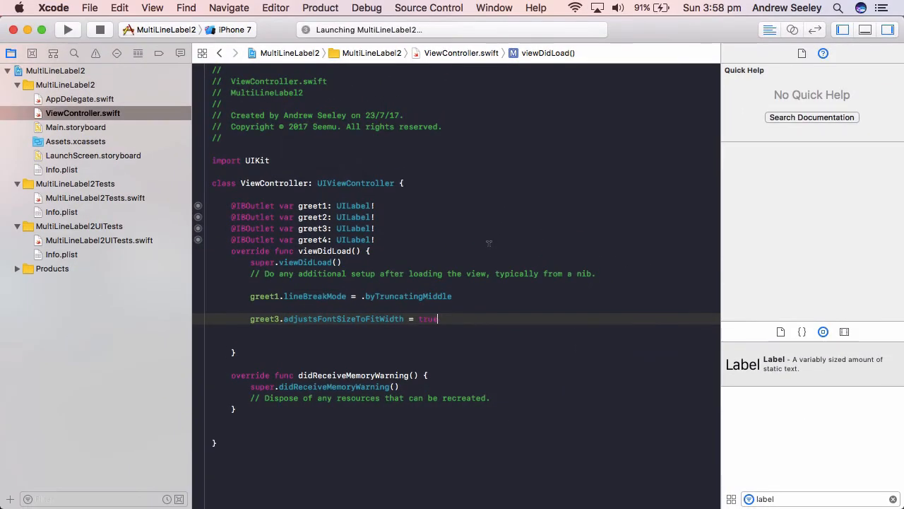
Bring the Simulator forward to inspect the four labels in the running app.
click(68, 29)
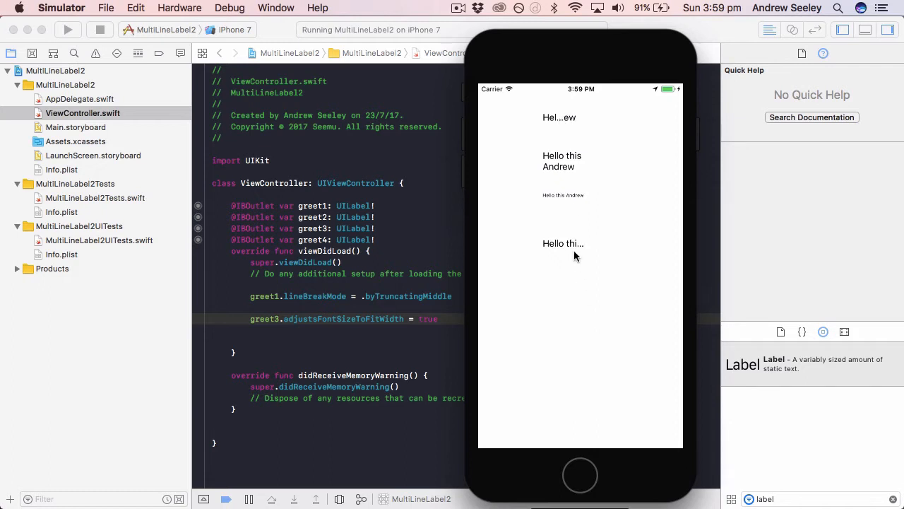
mouse_move(575, 254)
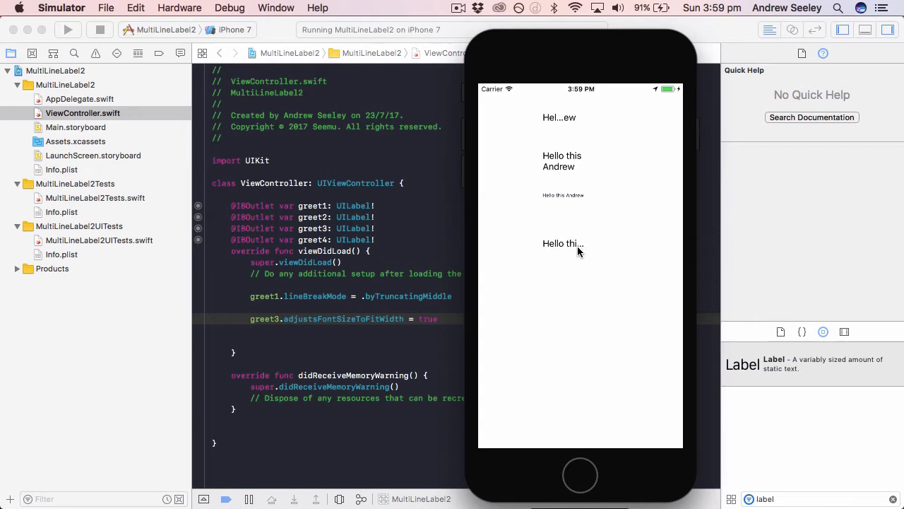
mouse_move(565, 250)
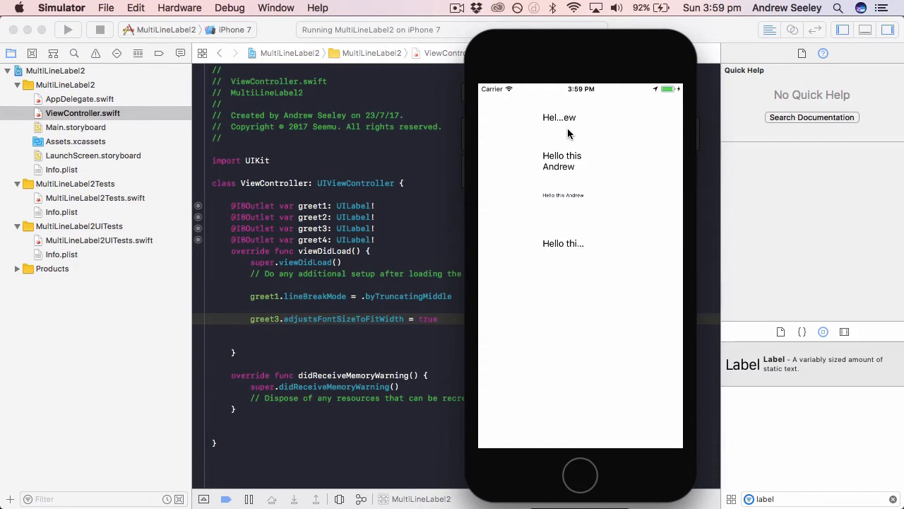
mouse_move(558, 169)
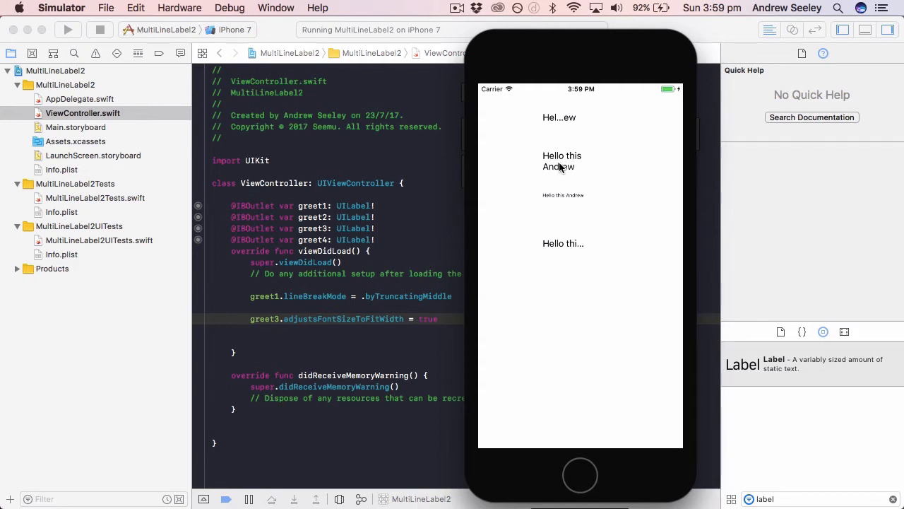
mouse_move(610, 166)
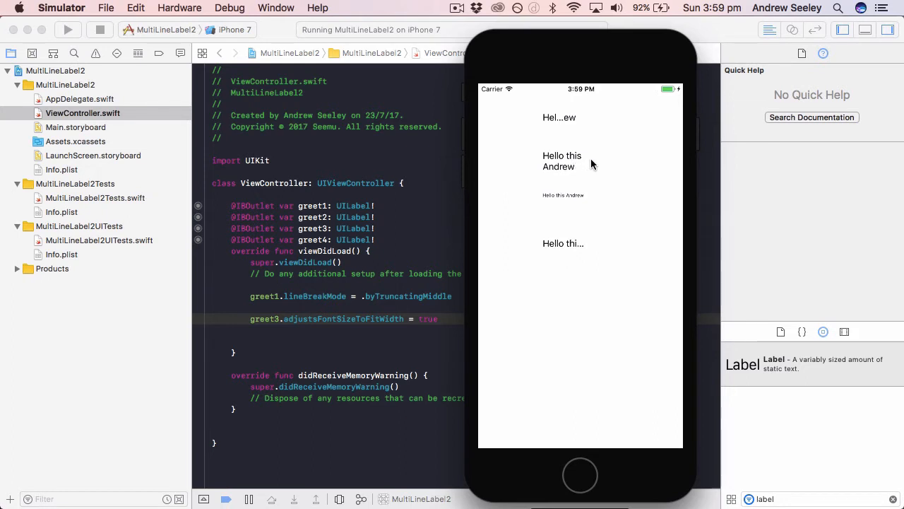
mouse_move(583, 205)
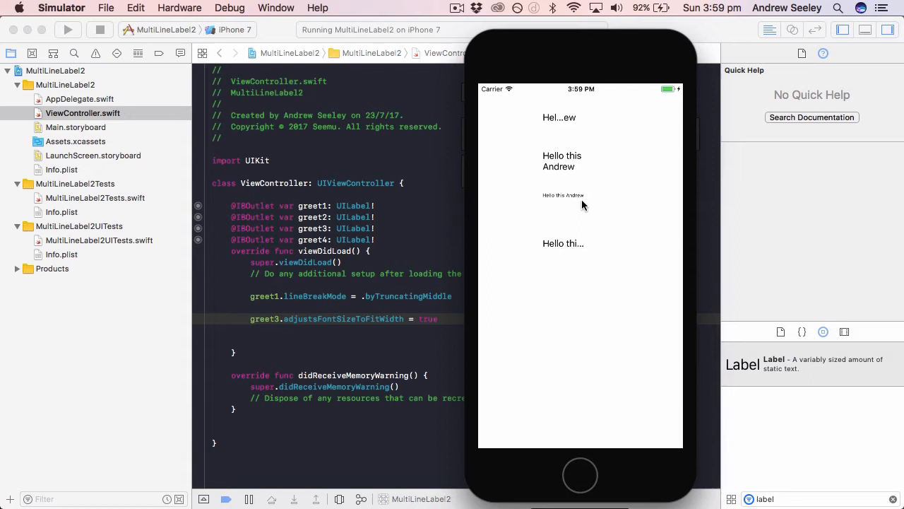
mouse_move(552, 205)
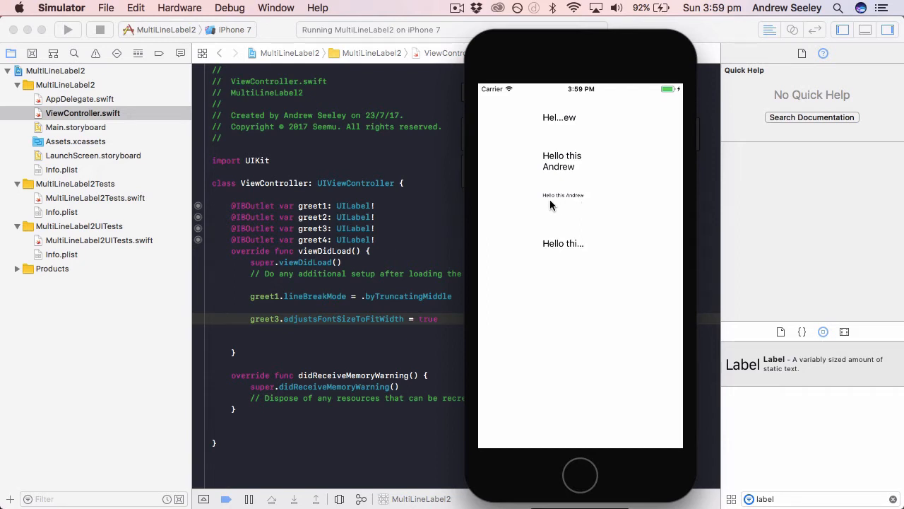
mouse_move(590, 205)
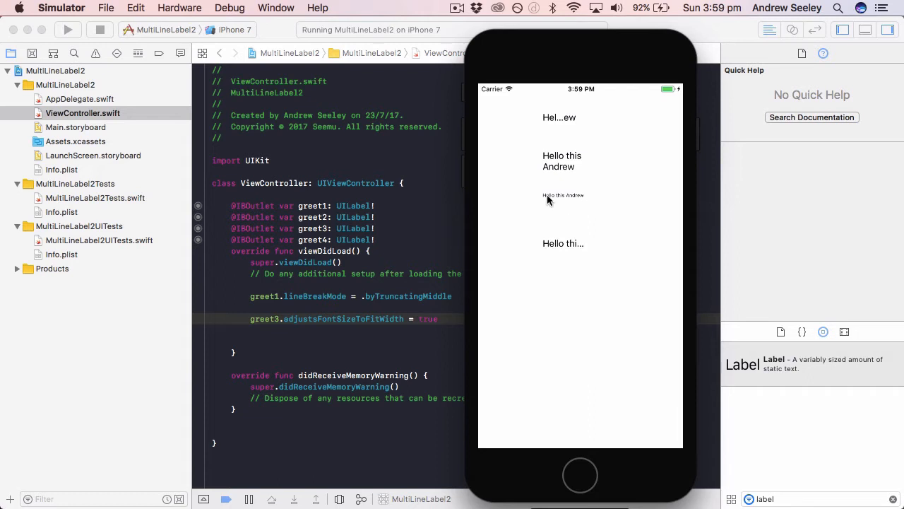
mouse_move(565, 201)
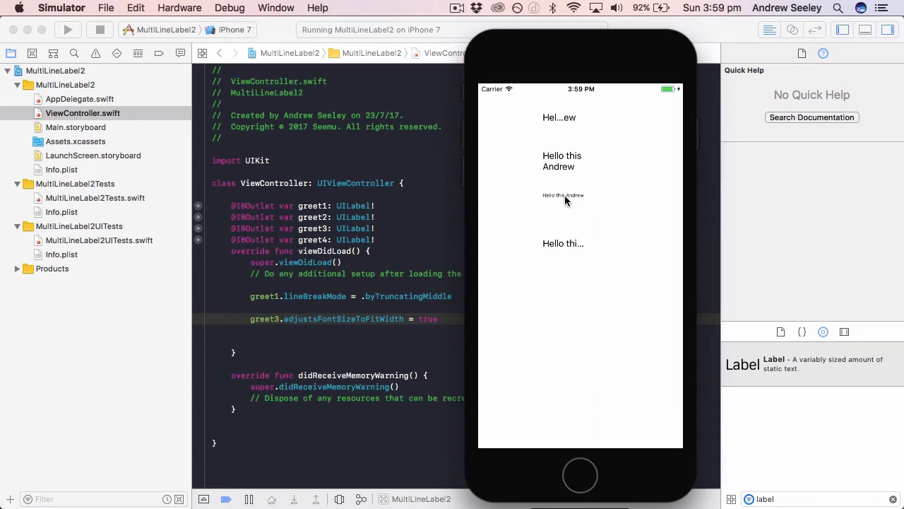
mouse_move(553, 202)
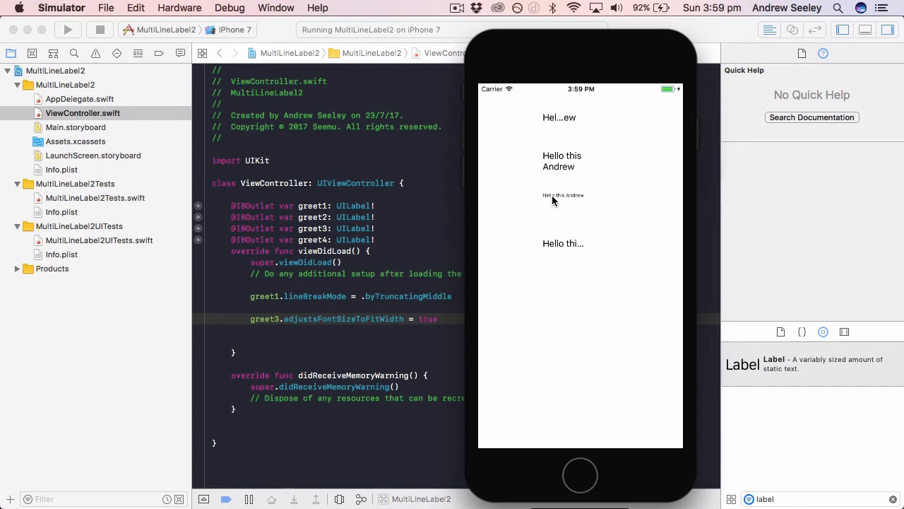
mouse_move(620, 203)
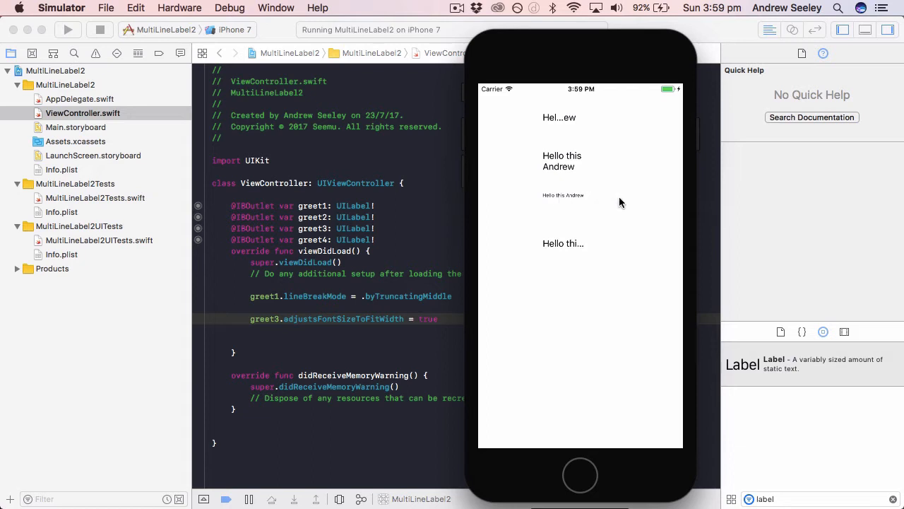
mouse_move(591, 246)
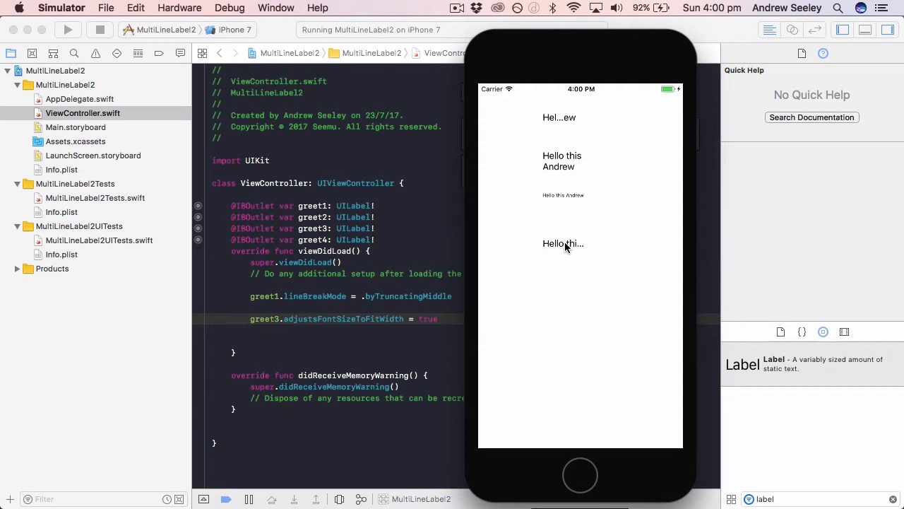
mouse_move(560, 251)
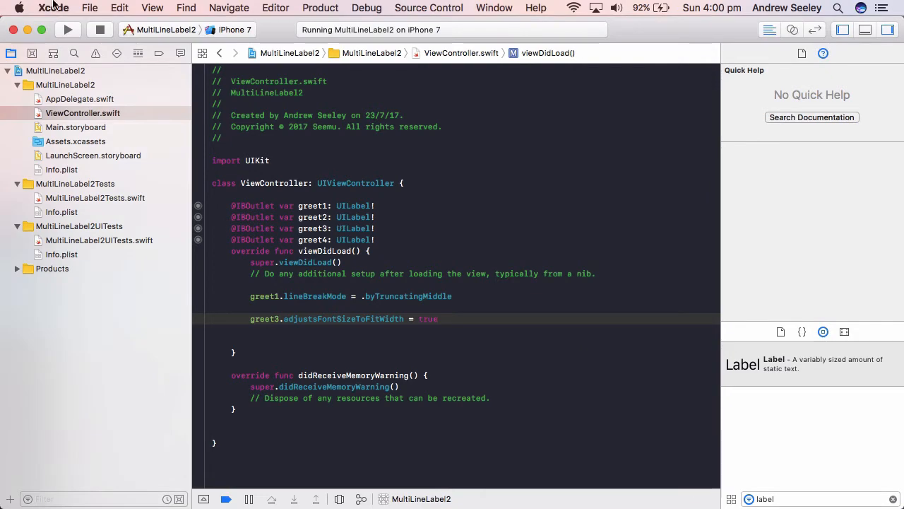
Create a new Swift File, UILabel.swift, through File > New > File.
click(90, 8)
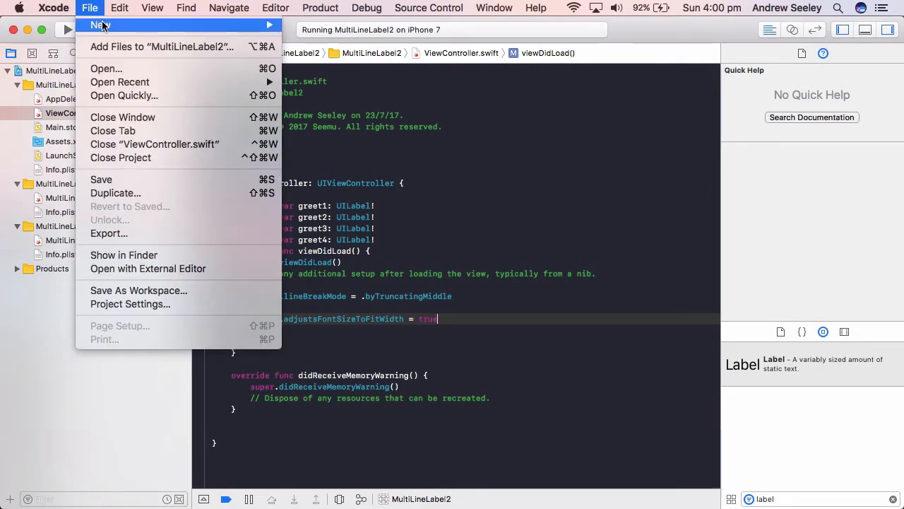
click(101, 25)
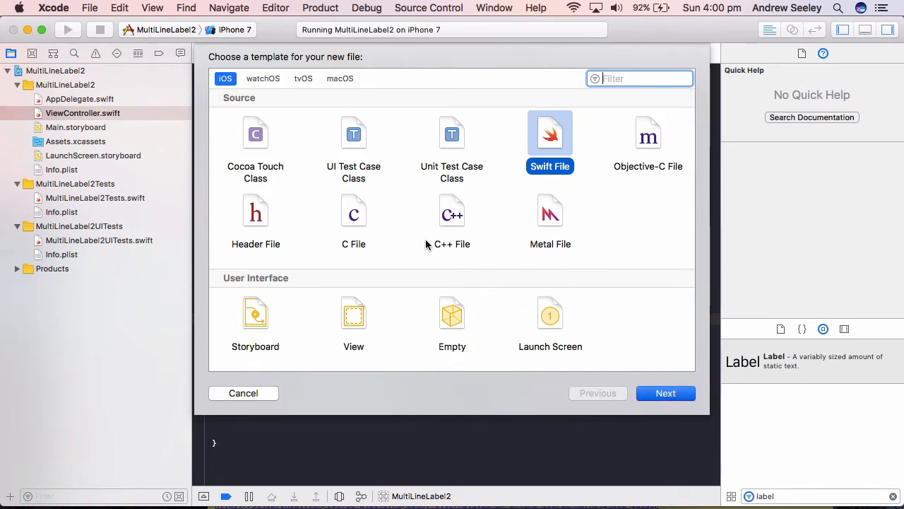
click(665, 392)
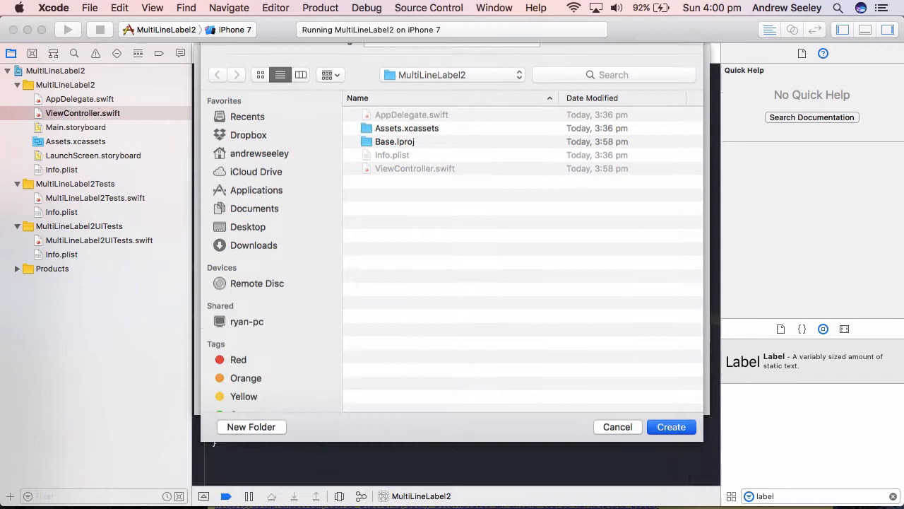
click(670, 426)
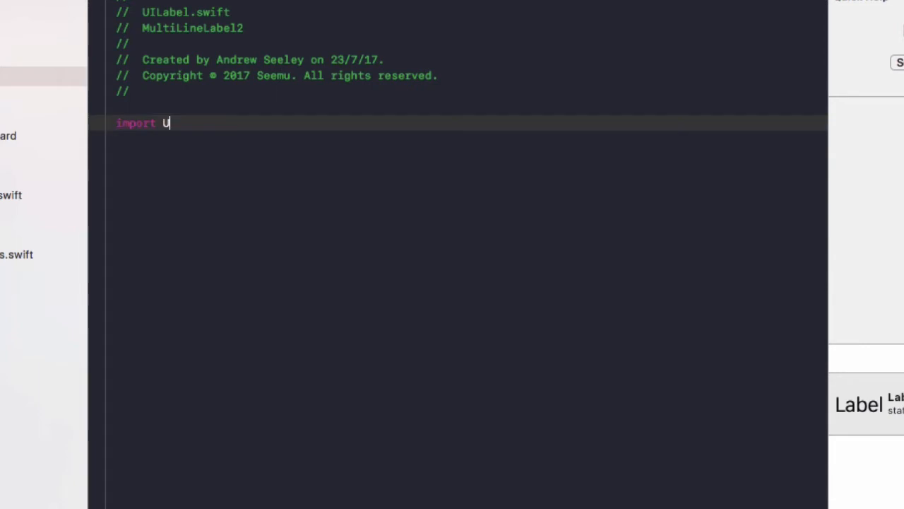
Import UIKit and declare a UILabel extension with a CGFloat optimalHeight getter.
text(IKit)
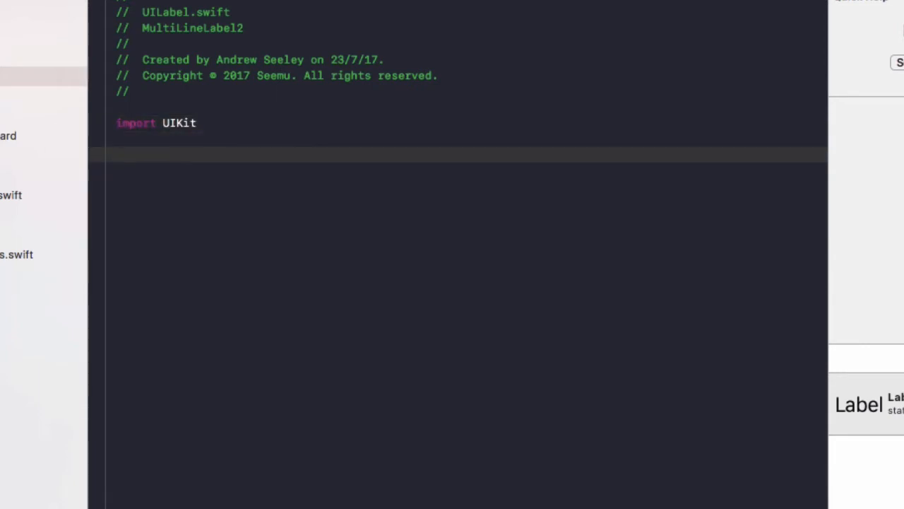
text(extension)
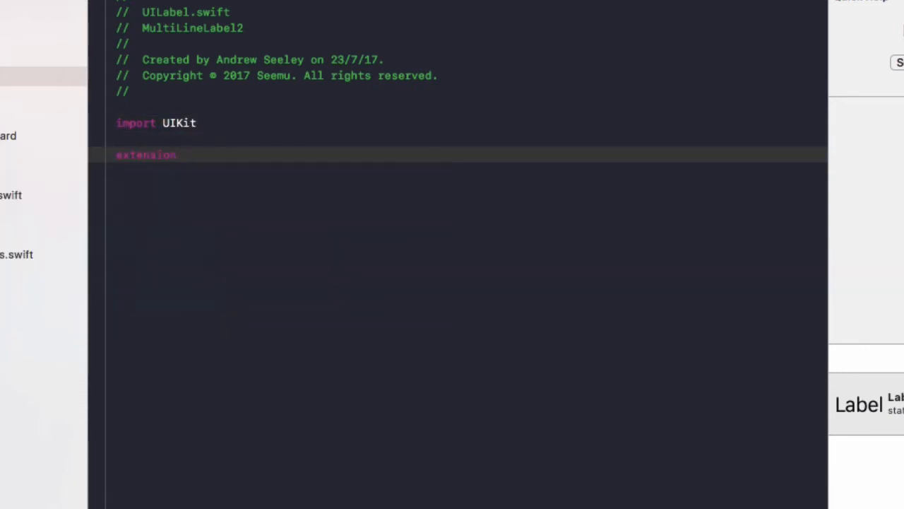
text(UILabel)
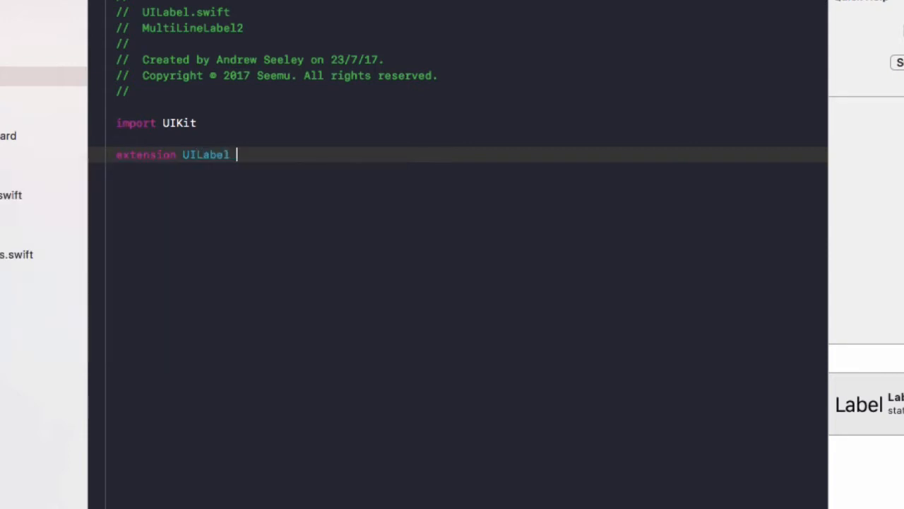
text({)
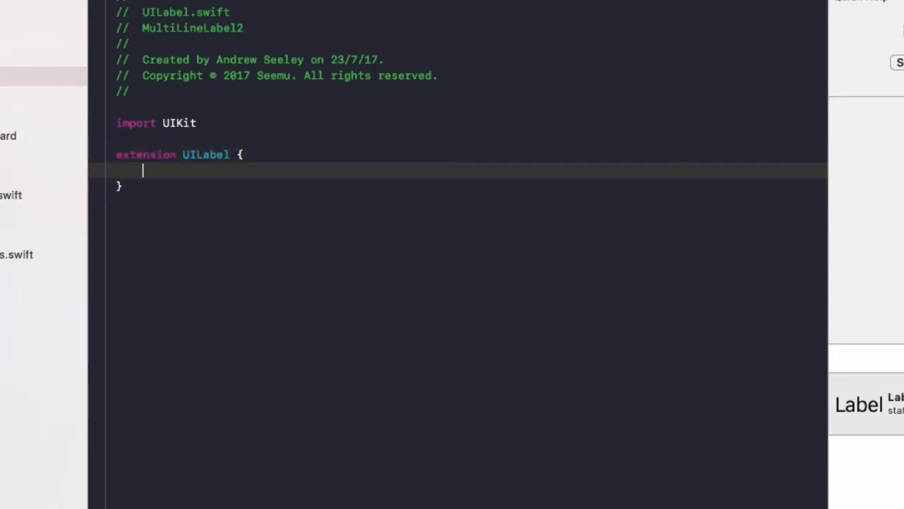
text(var optimal)
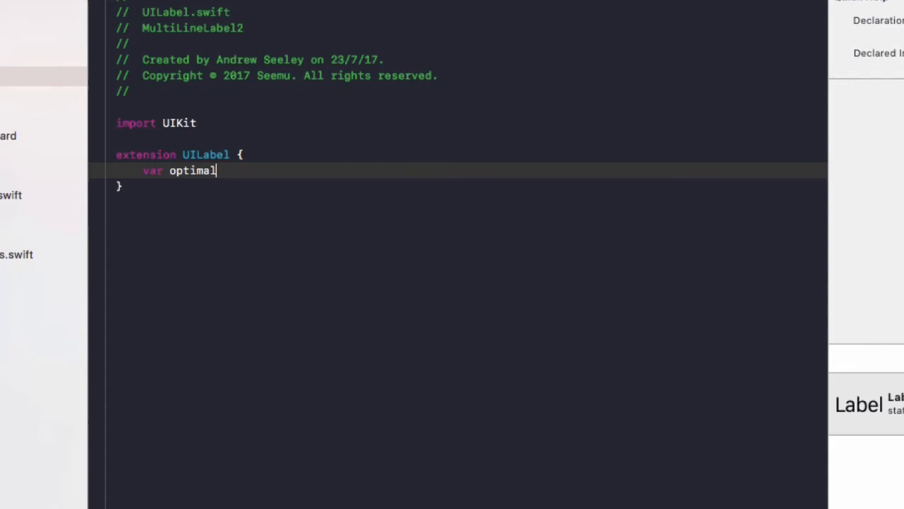
text(Hie)
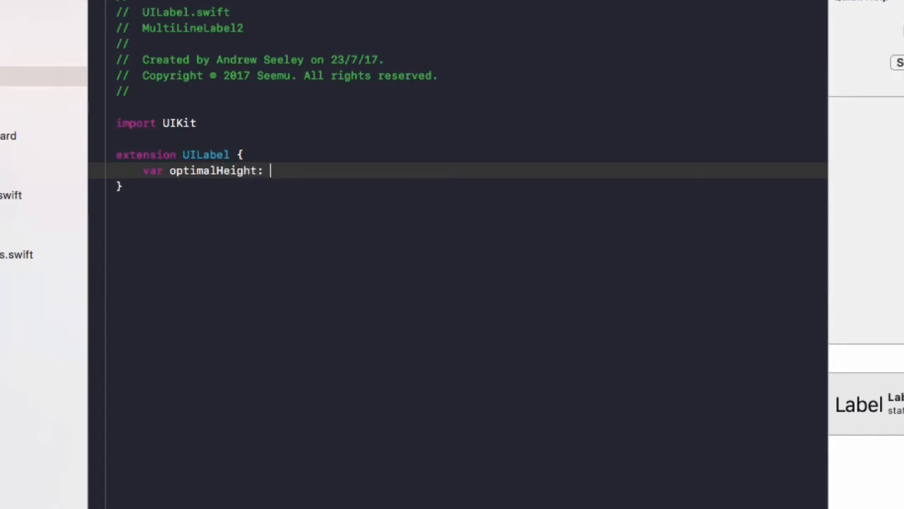
text(CGFloat)
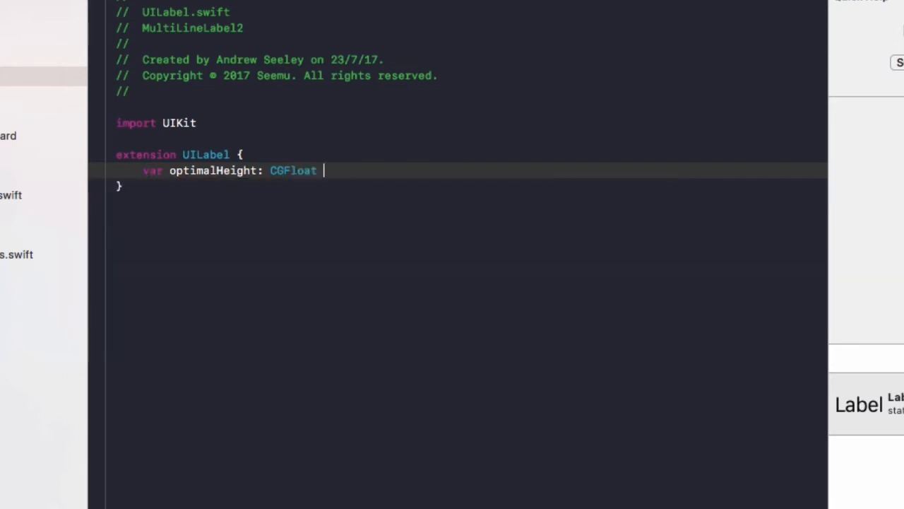
text({)
text(get {)
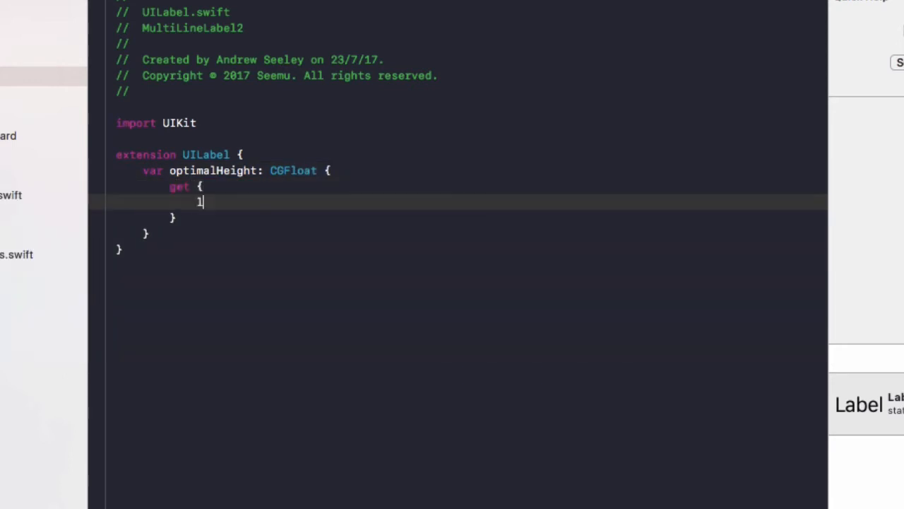
Create a temporary UILabel with a CGRect frame of height CGFloat.greatestFiniteMagnitude.
text(et label = UILabel)
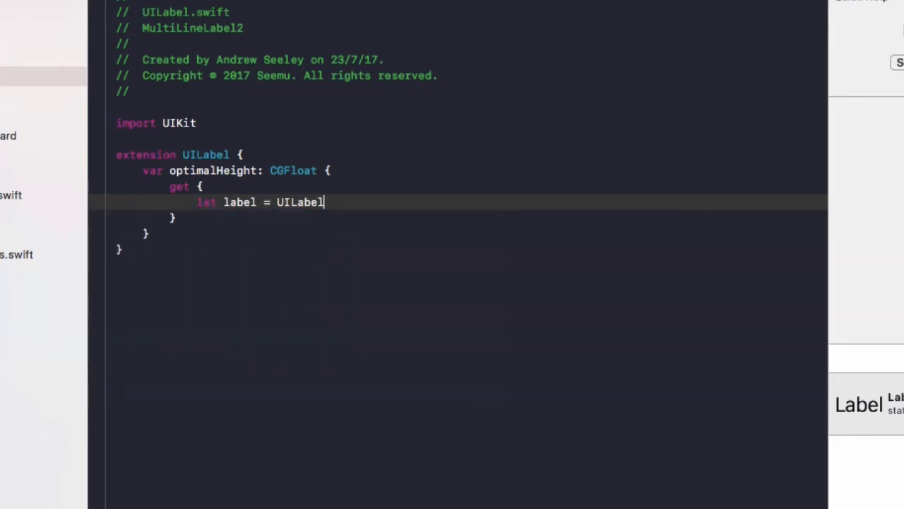
text(()
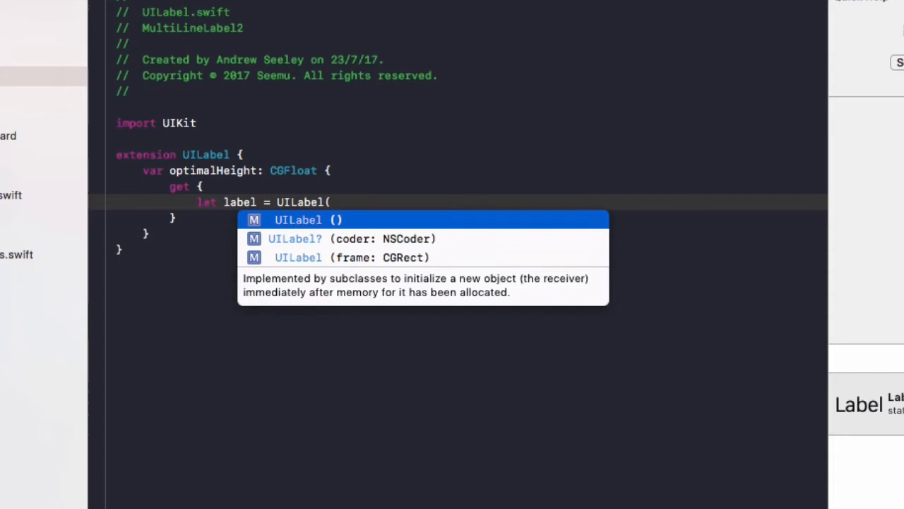
click(365, 257)
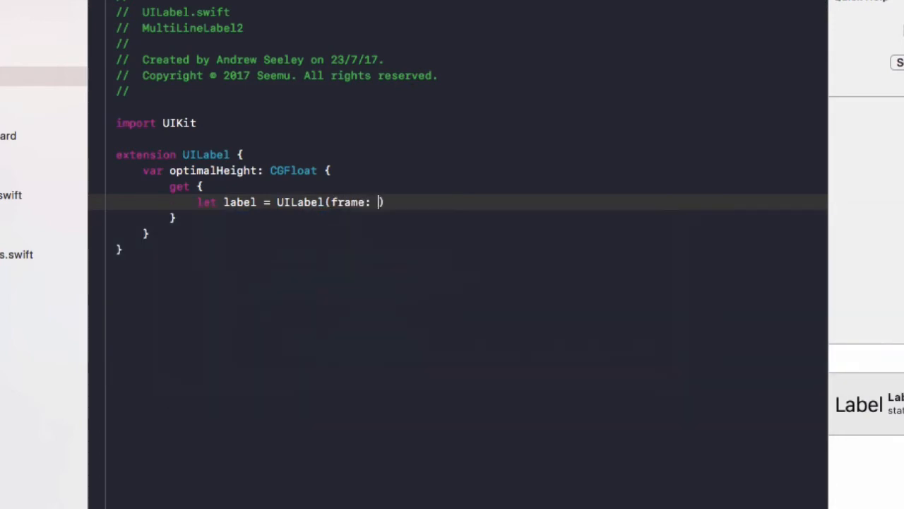
text(CGRect)
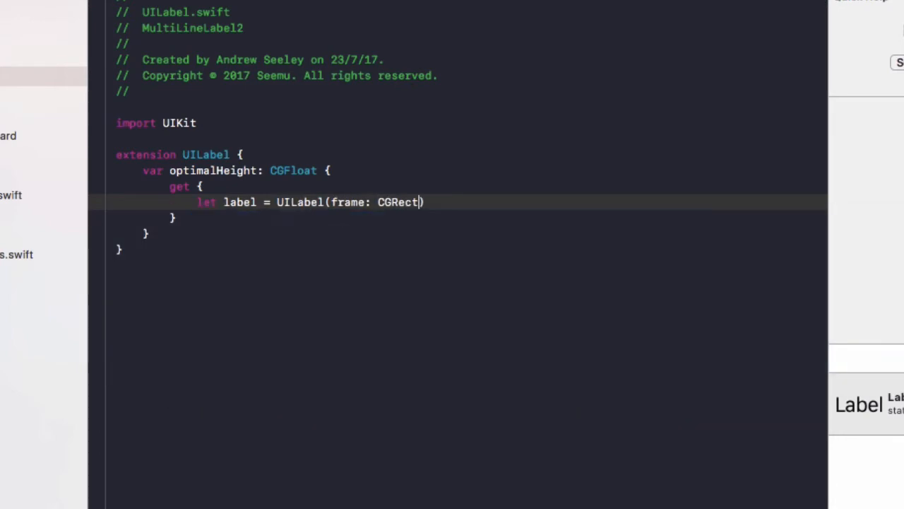
text(()
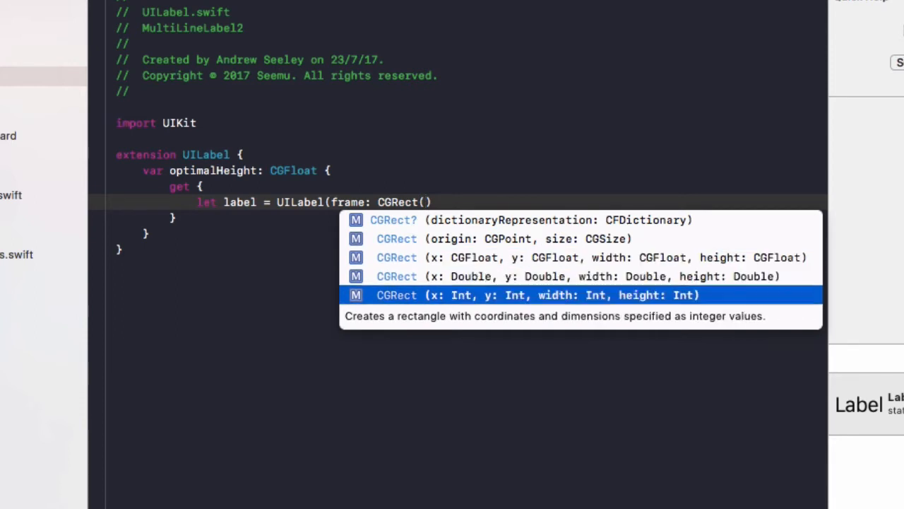
click(537, 295)
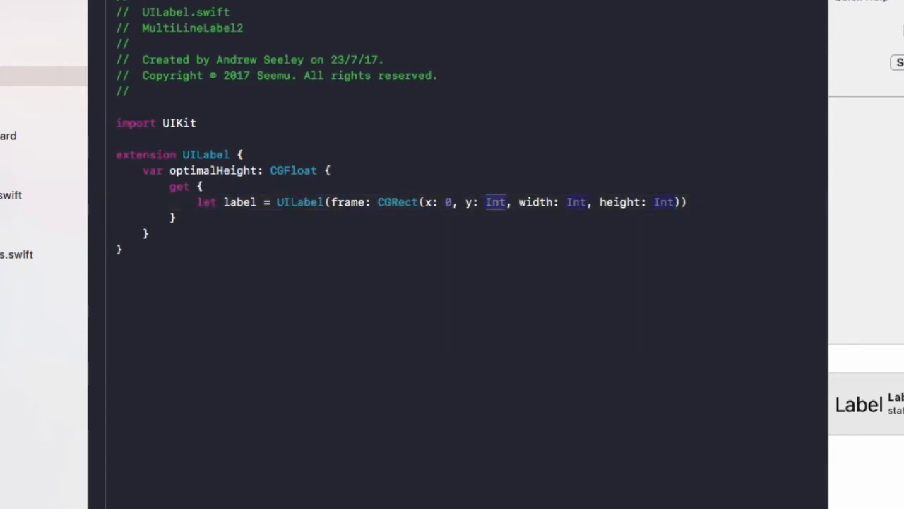
text(self.bounds.width)
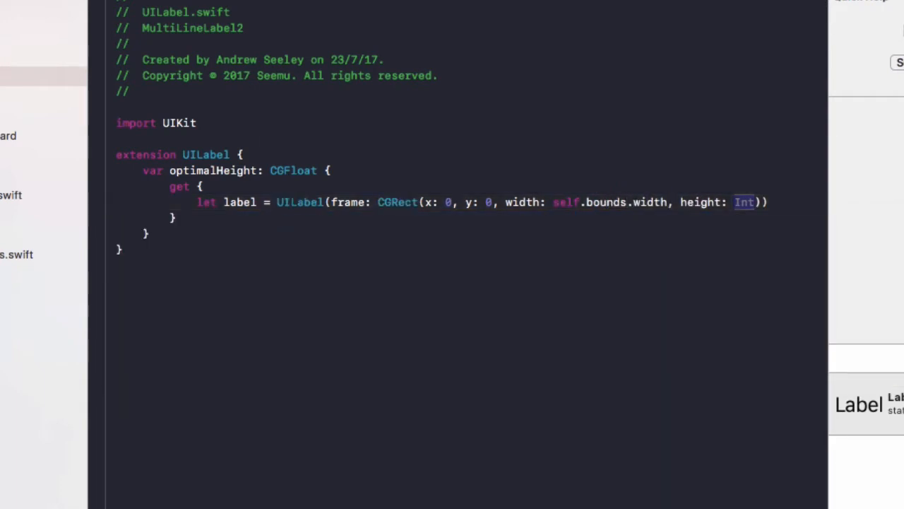
text(CGFloat)
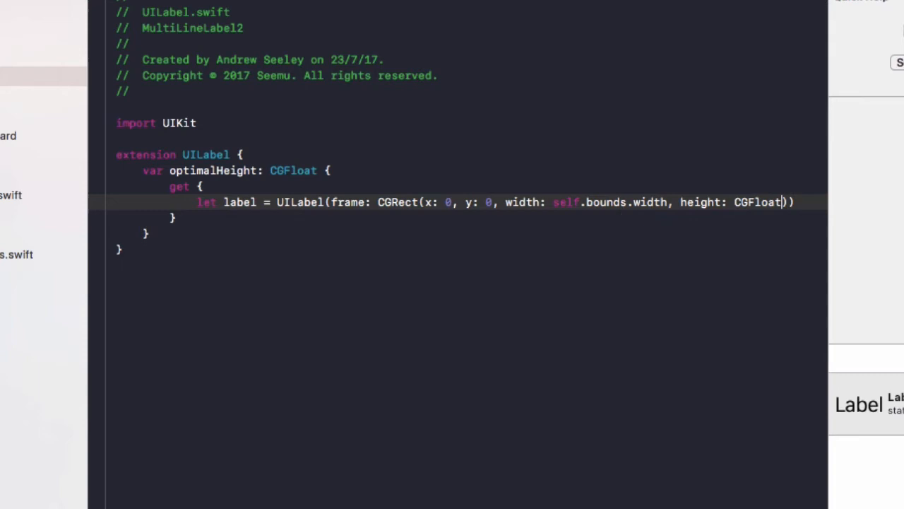
text(CGFloat.greatestFiniteMagnitude)
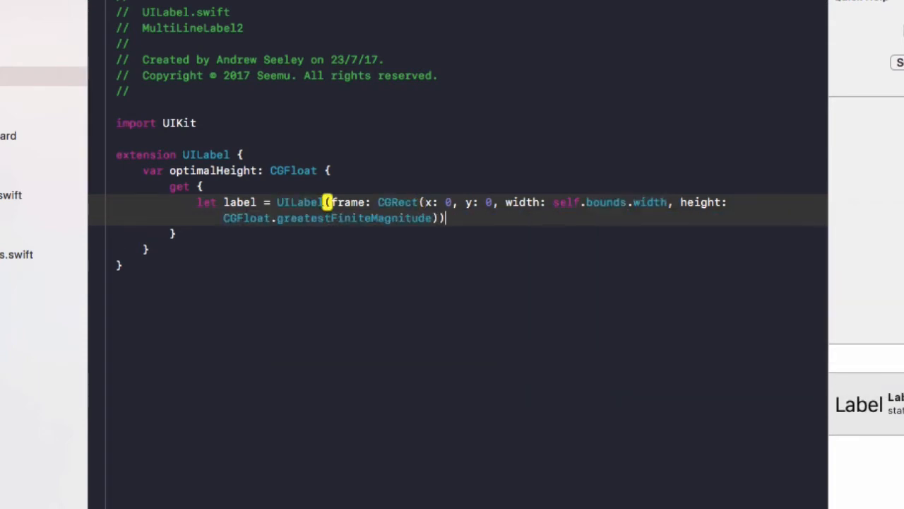
text(label.numberOfLines =)
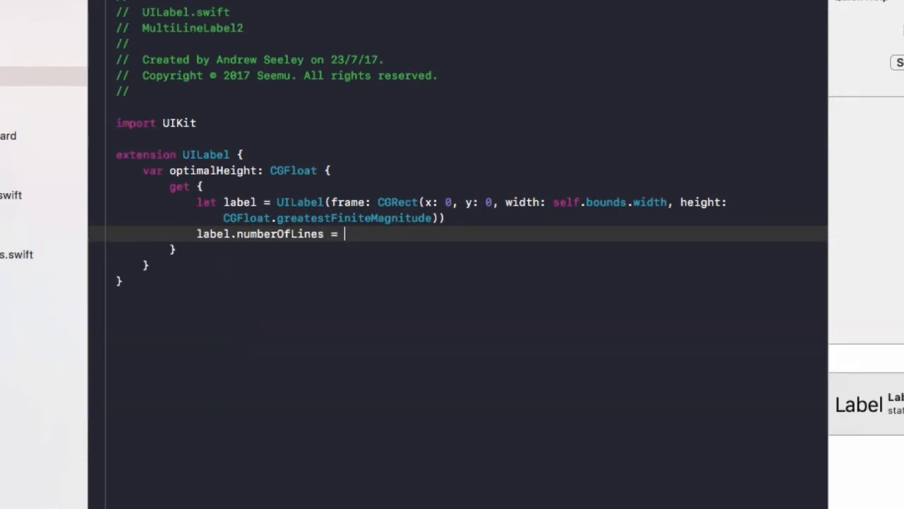
Give the temporary label numberOfLines 0, .byWordWrapping line breaks, and self.font.
text(0)
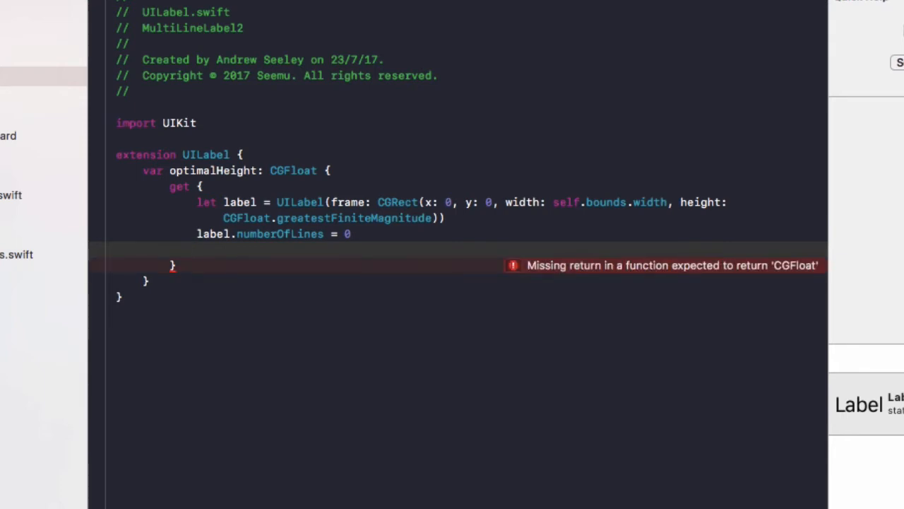
text(label.lineBreakMode =)
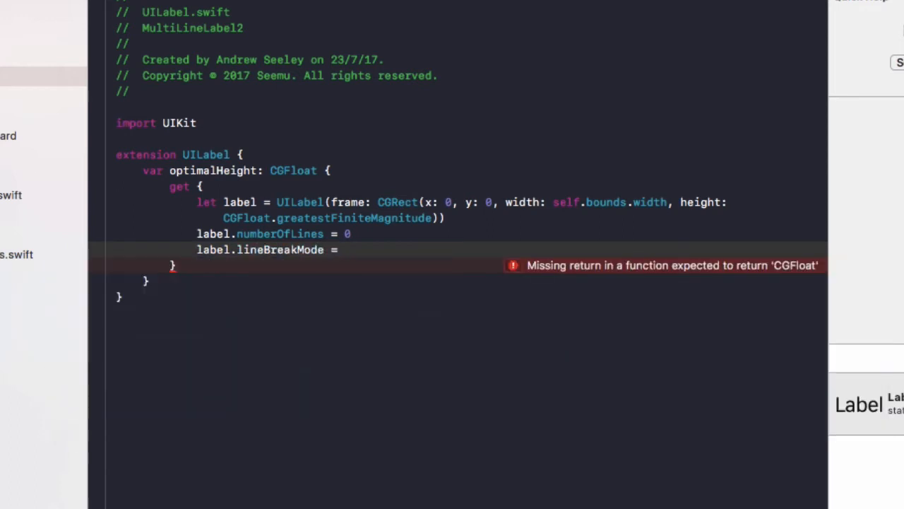
text(.byw)
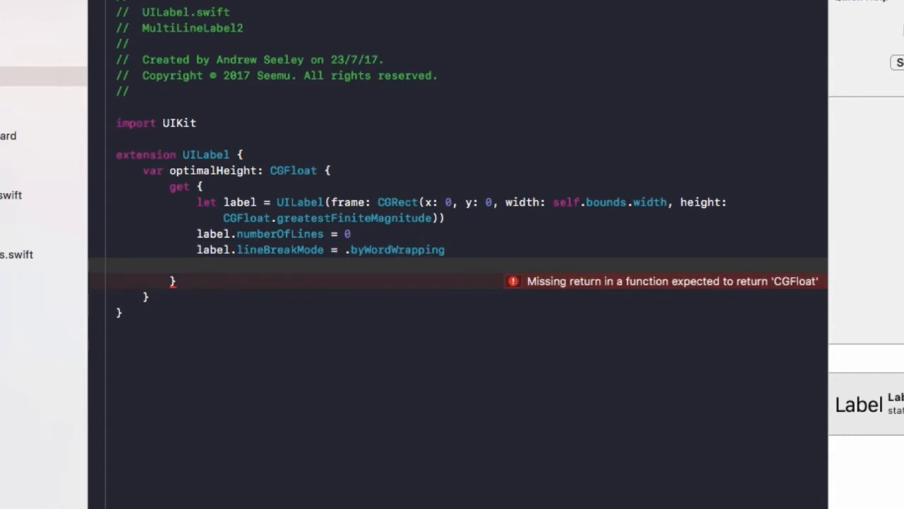
text(label.font = sel)
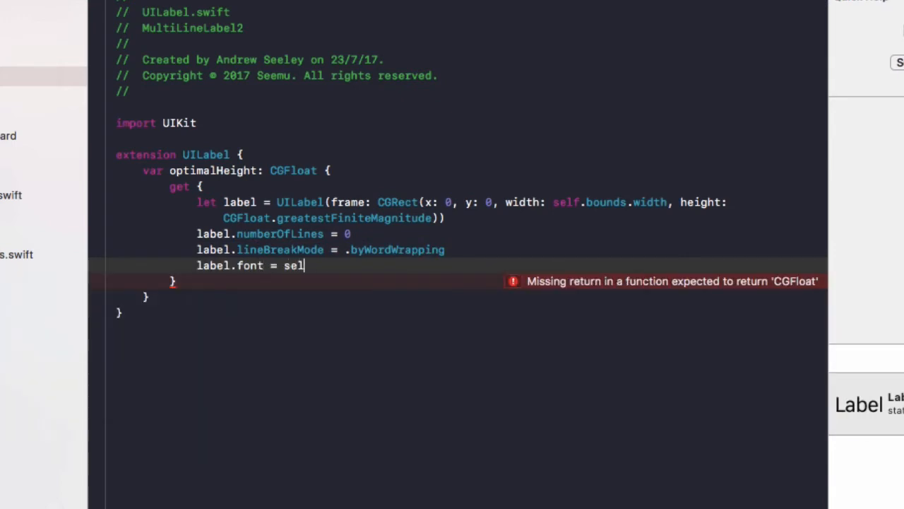
text(f.font)
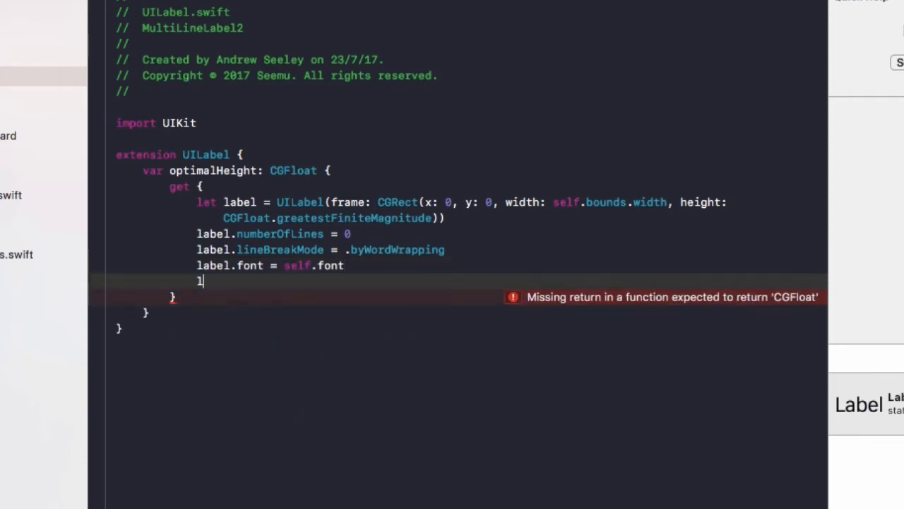
Copy self.text into the label, call sizeToFit(), and return label.frame.height.
text(label.text = se)
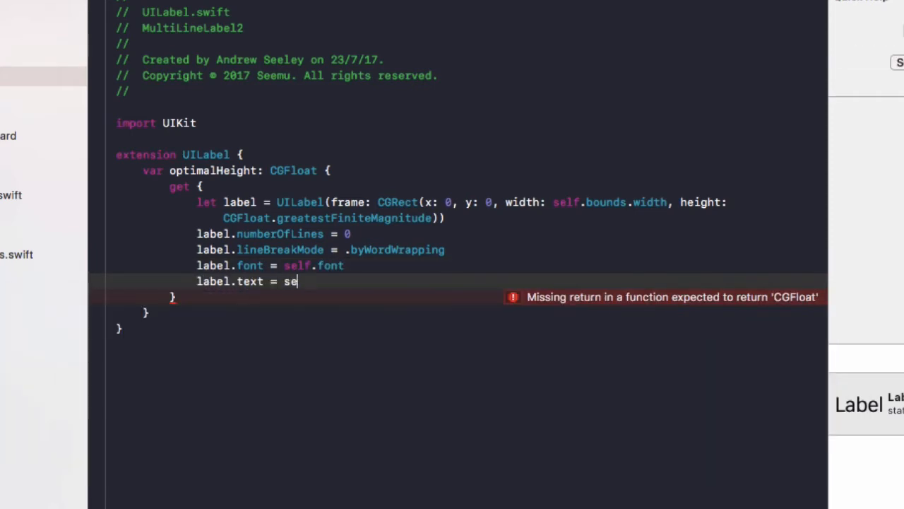
text(lf.text)
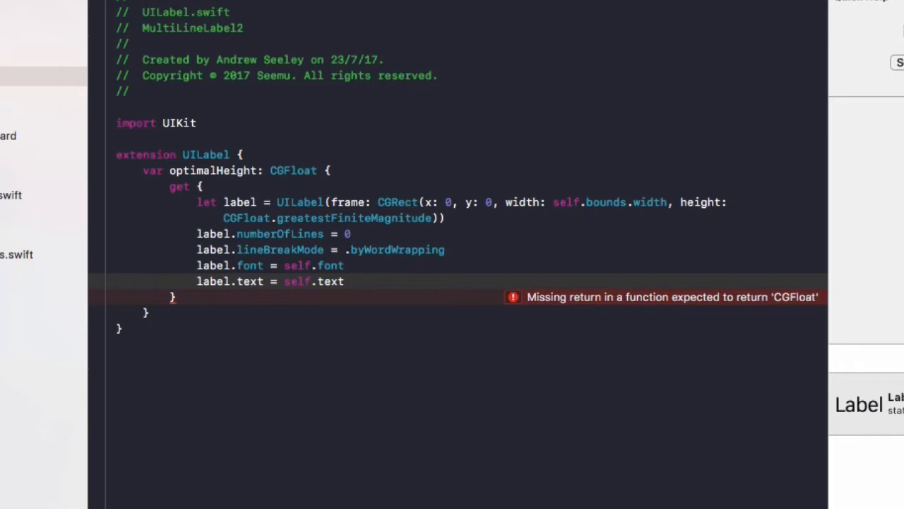
text(label.s)
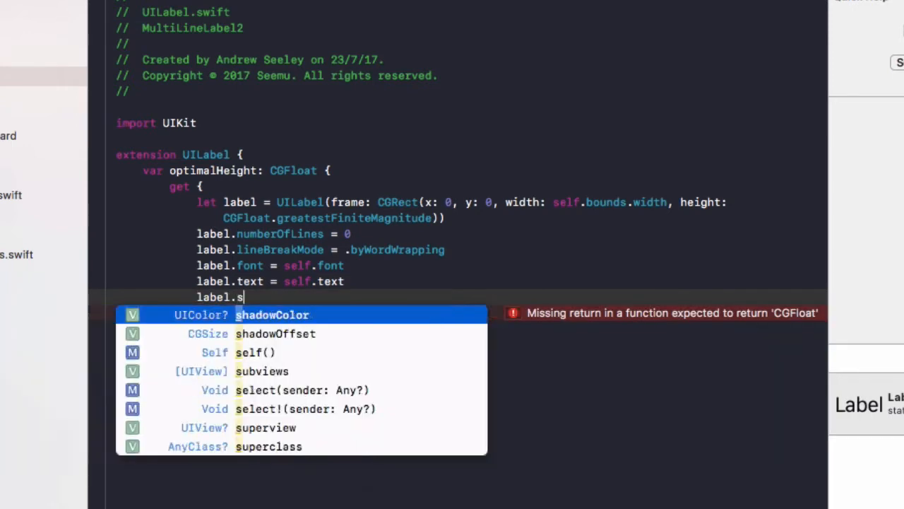
text(izeToFit())
text(return)
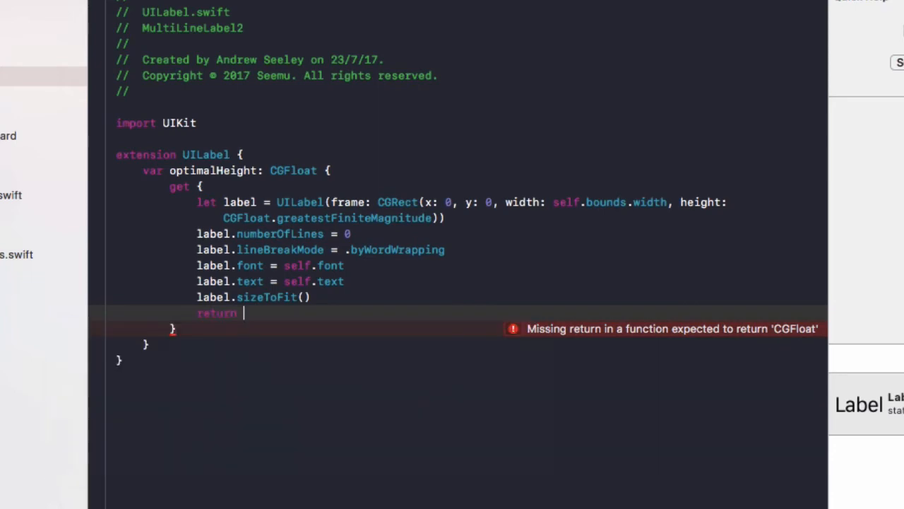
text(label.frame.height)
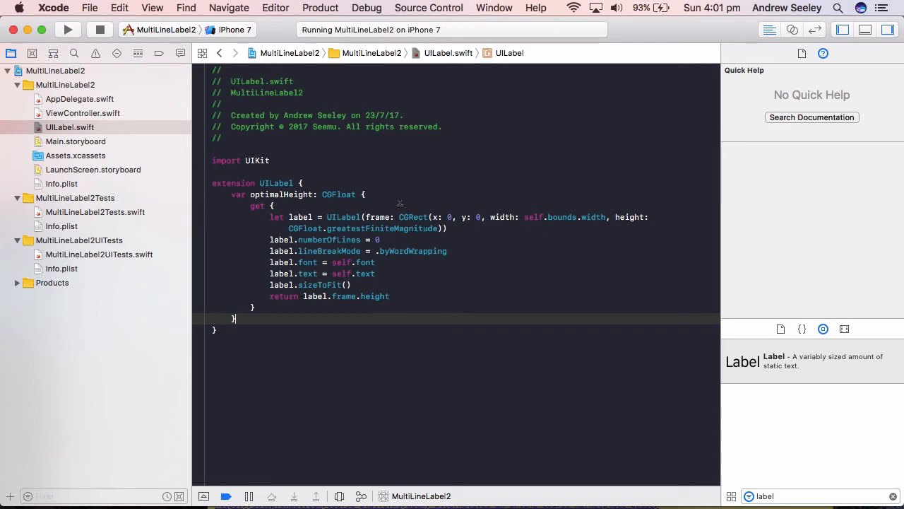
click(82, 113)
text(var gr)
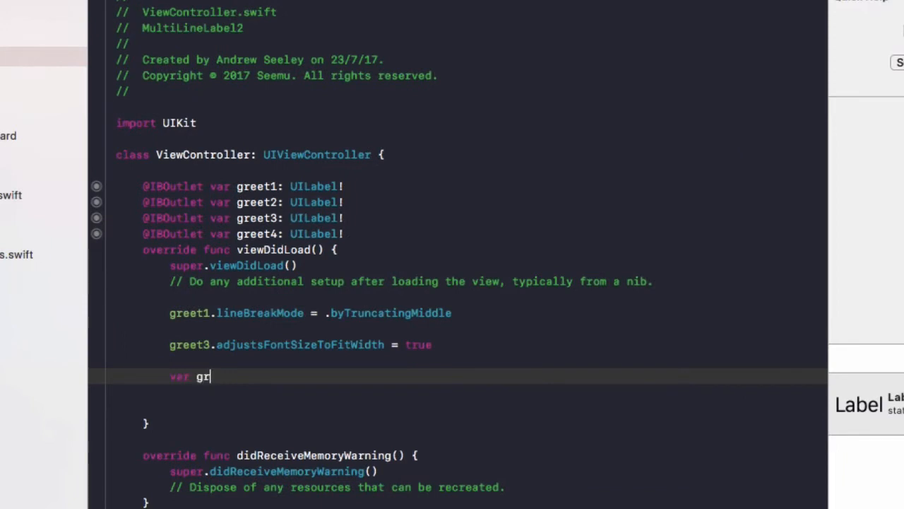
Declare greet4Height in viewDidLoad as greet4's optimalHeight.
text(eet4)
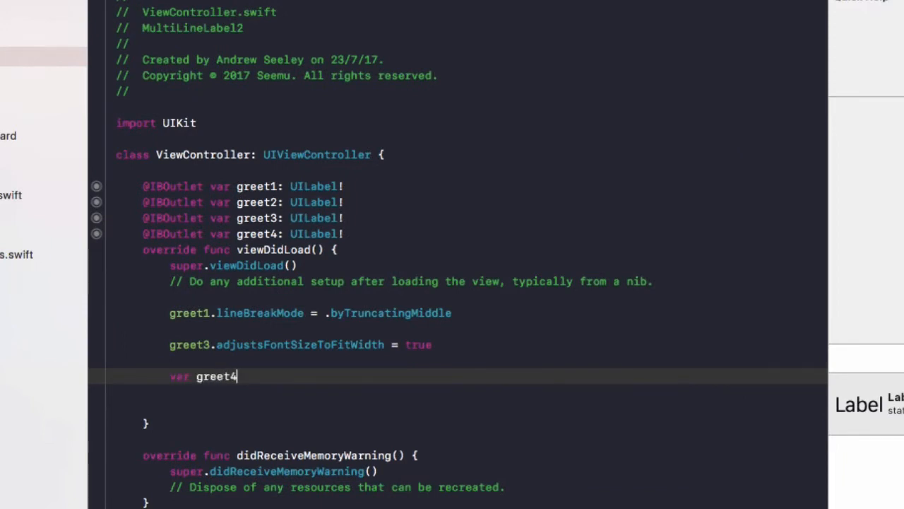
text(Height =)
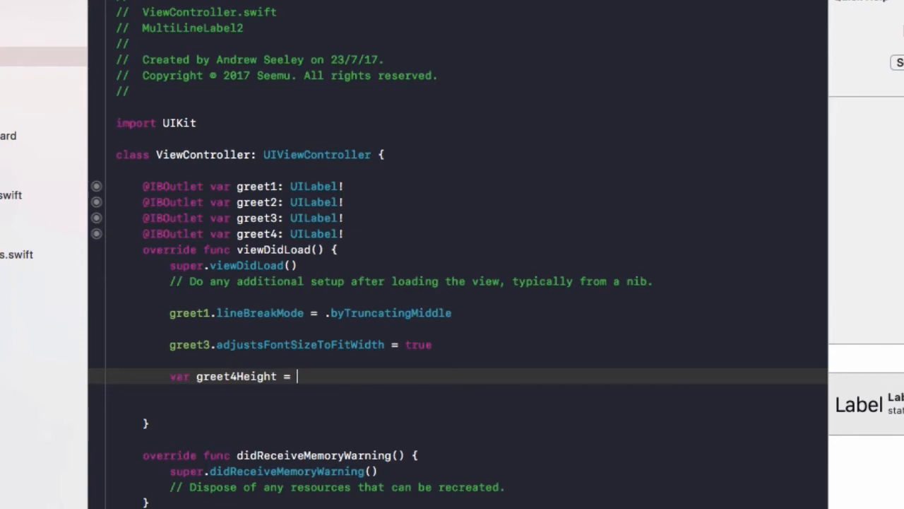
text(greet4.optimalHeigh)
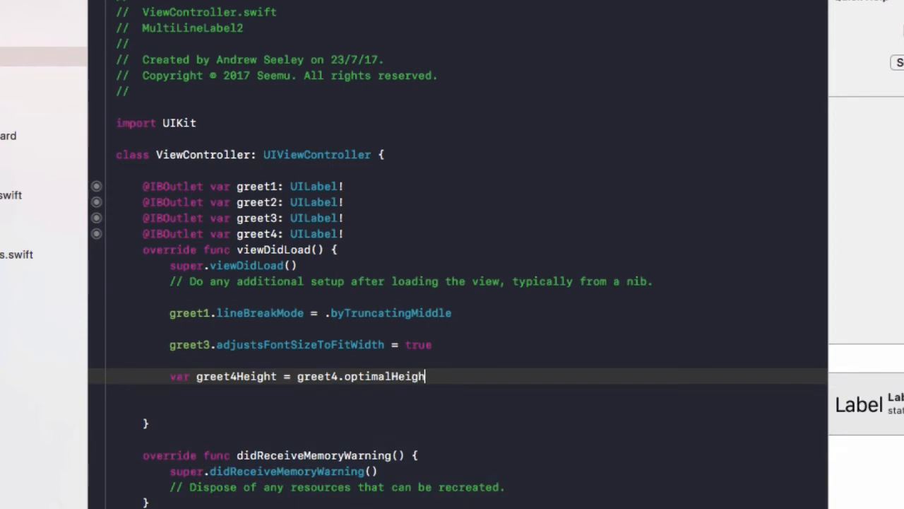
key(enter)
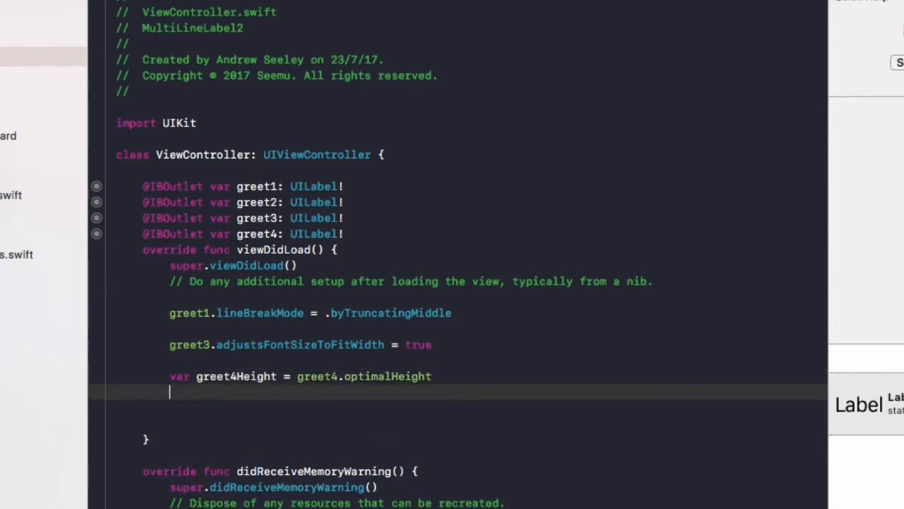
Set greet4.frame to a CGRect starting at 0 with greet4Height as its height.
text(gree)
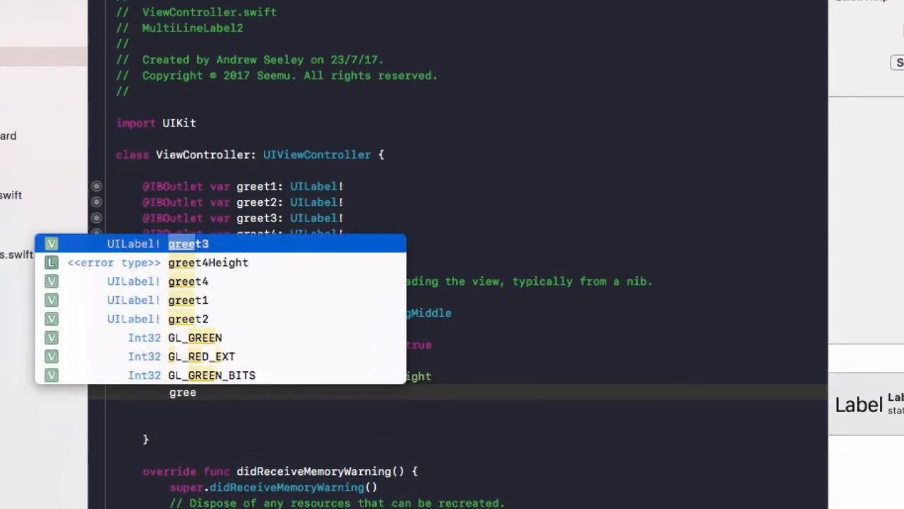
text(greet4.frame =)
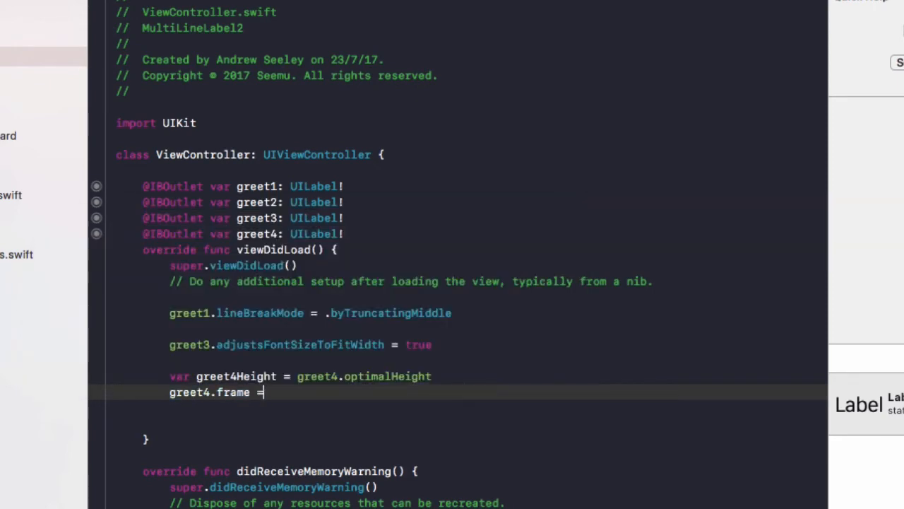
text(CGRect(x: Int, y: Int, width: Int, height: Int)
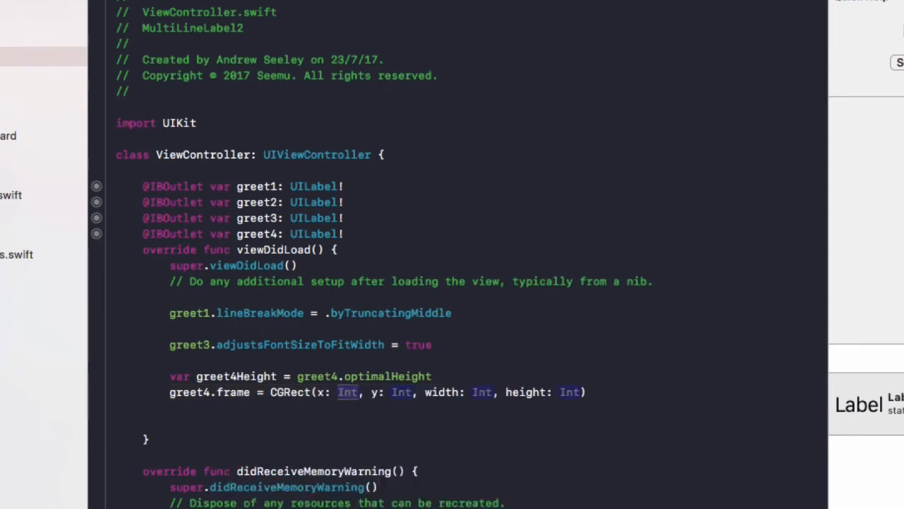
text(0)
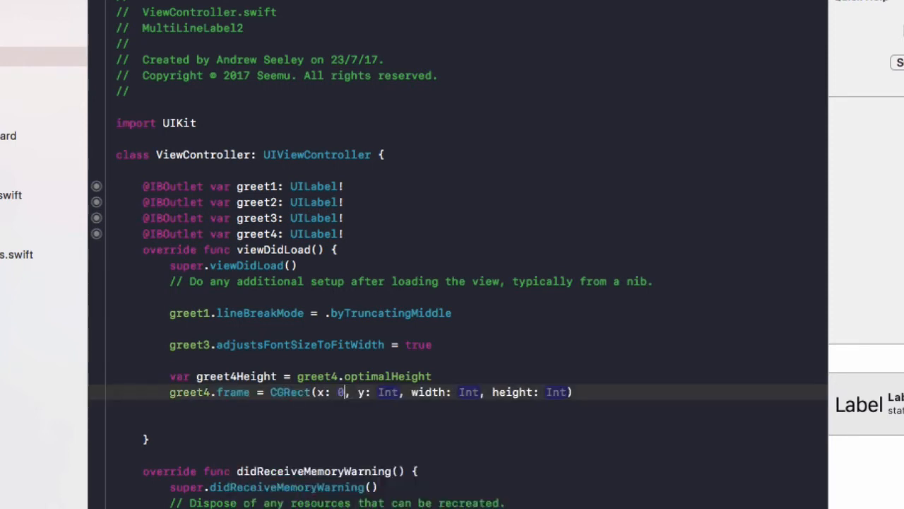
text(greet4.frame.origin.x)
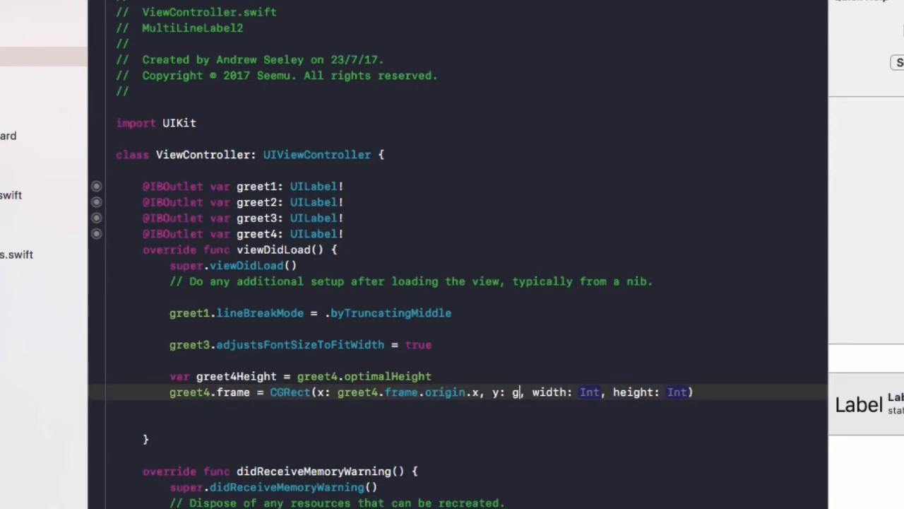
text(reet4.frame.origin.y)
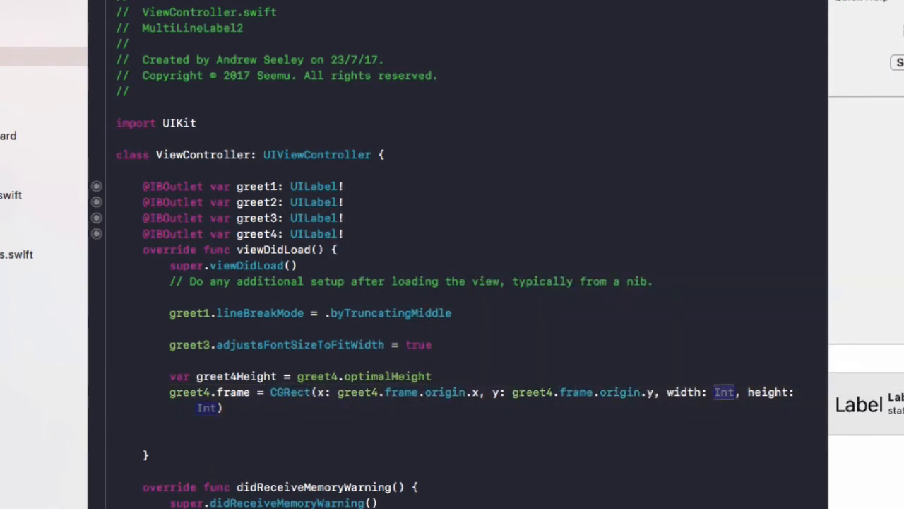
text(greet4.frame.width)
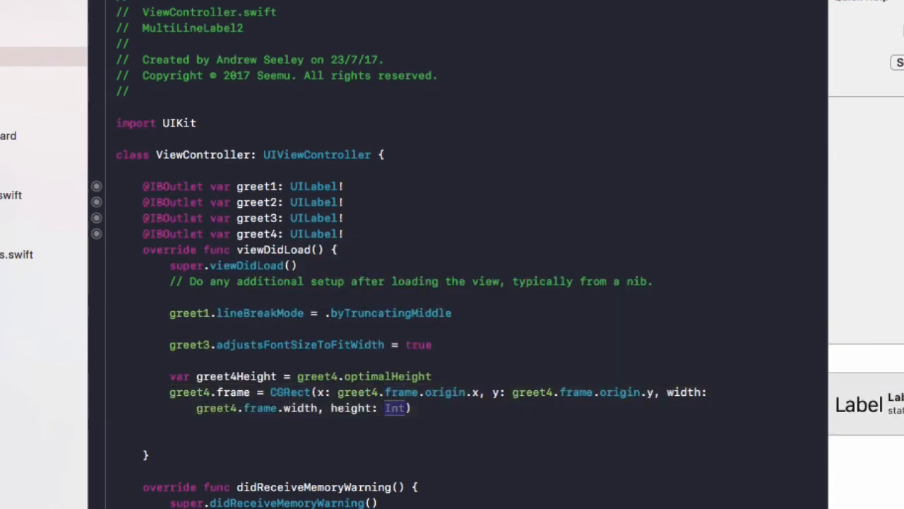
Set greet4's backgroundColor to UIColor.yellow and its numberOfLines to 0.
text(greet4Heigh)
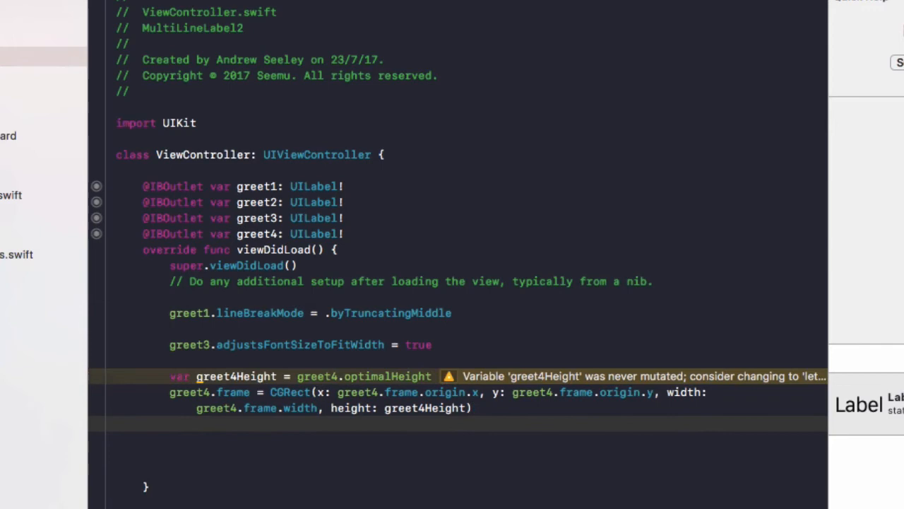
text(greet4.backgroundColor =)
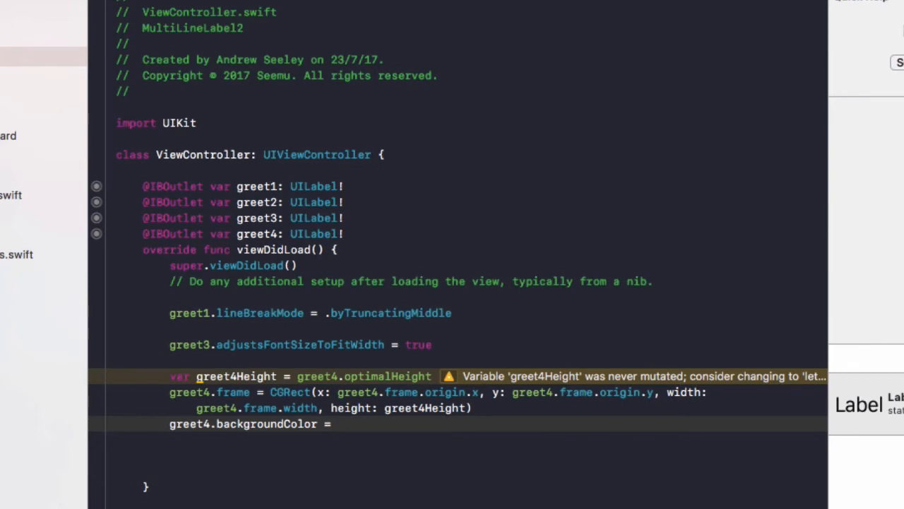
text(UIColor.)
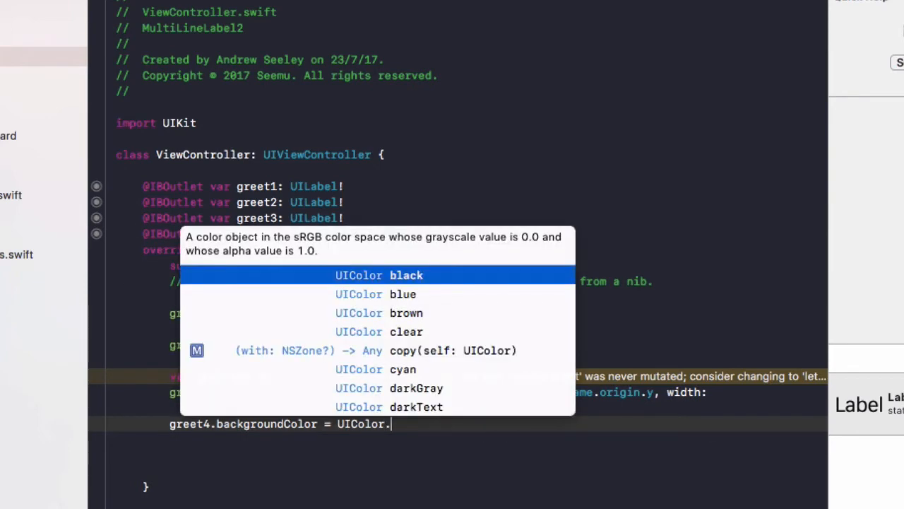
text(yellow)
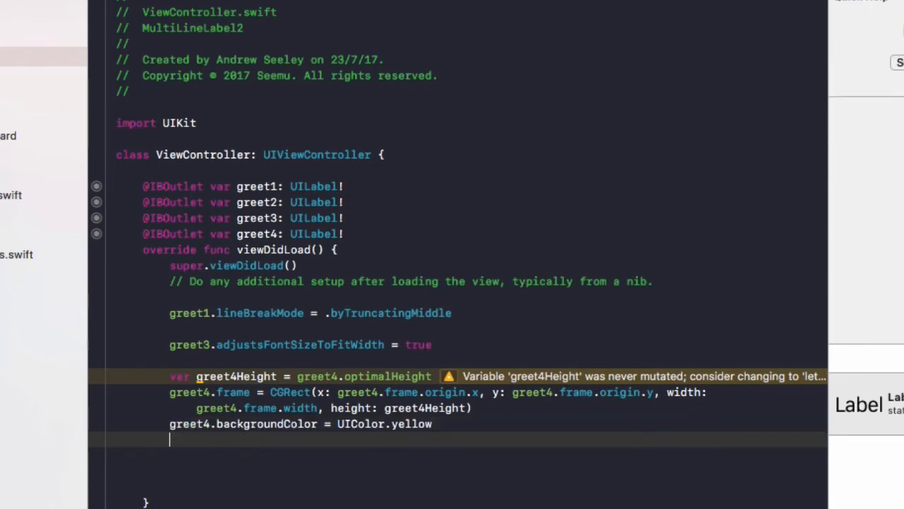
text(gre.)
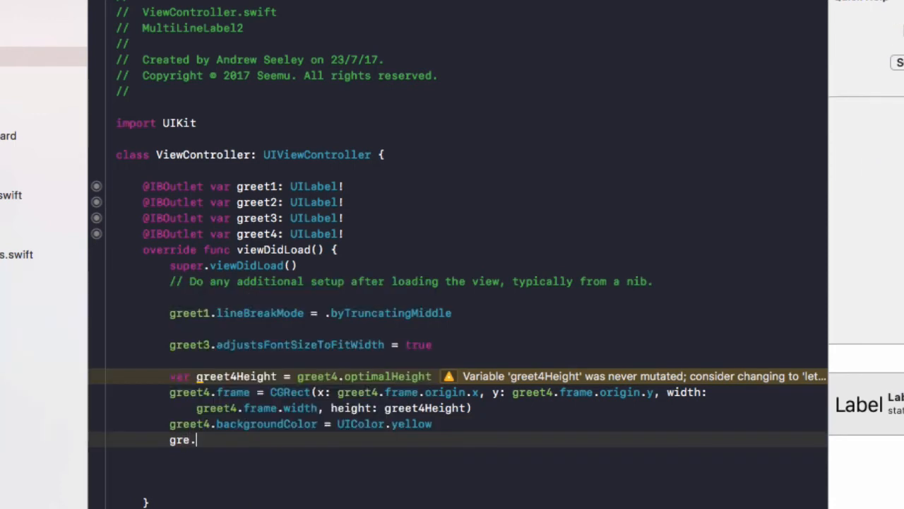
text(et4)
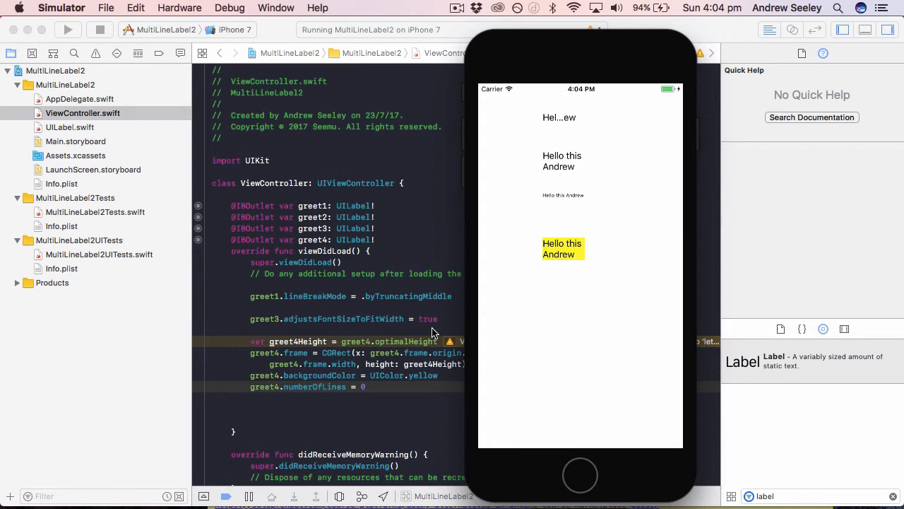
mouse_move(554, 250)
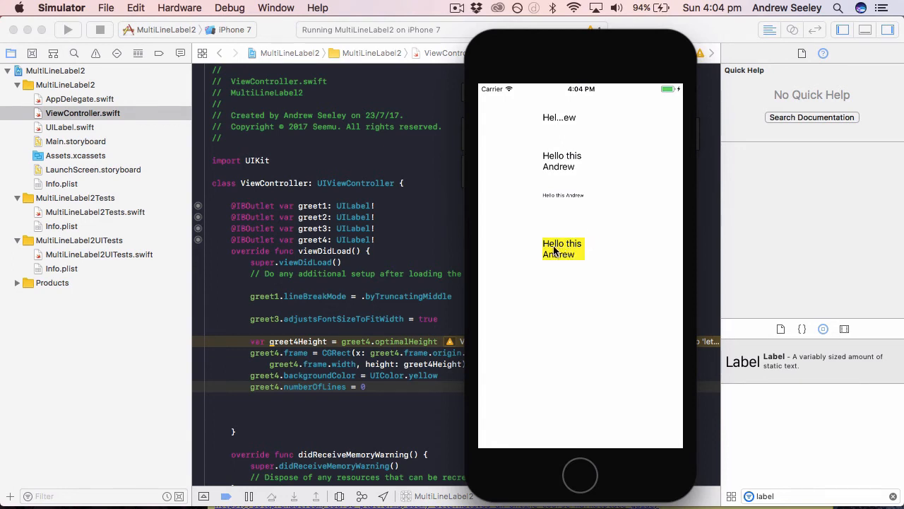
mouse_move(551, 298)
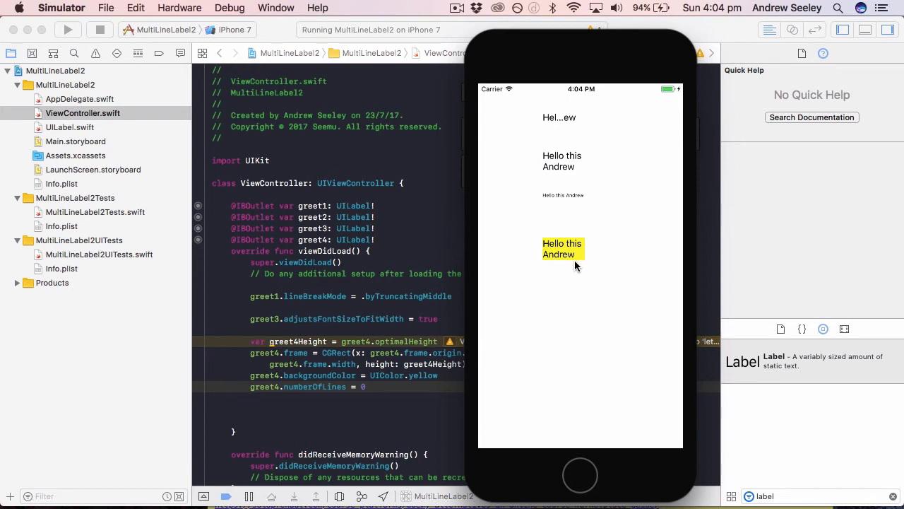
mouse_move(553, 237)
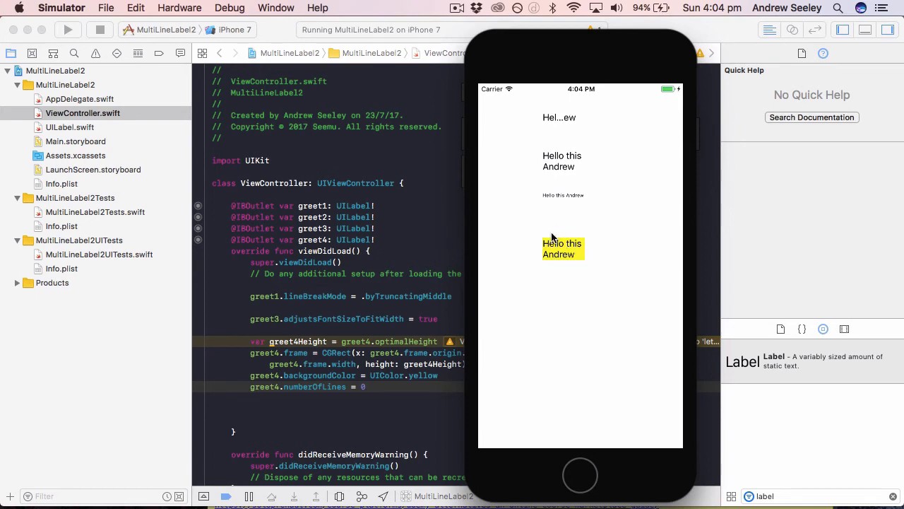
mouse_move(548, 257)
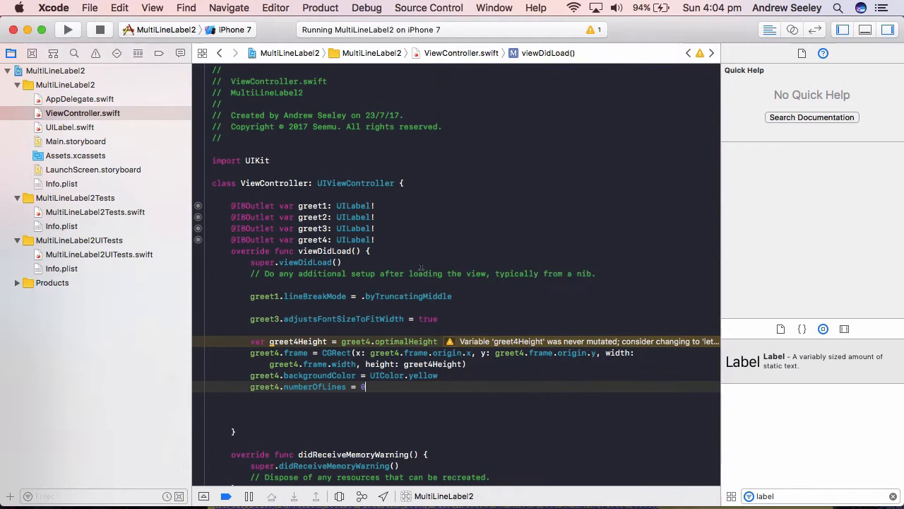
Return to Main.storyboard in the Project navigator.
click(76, 141)
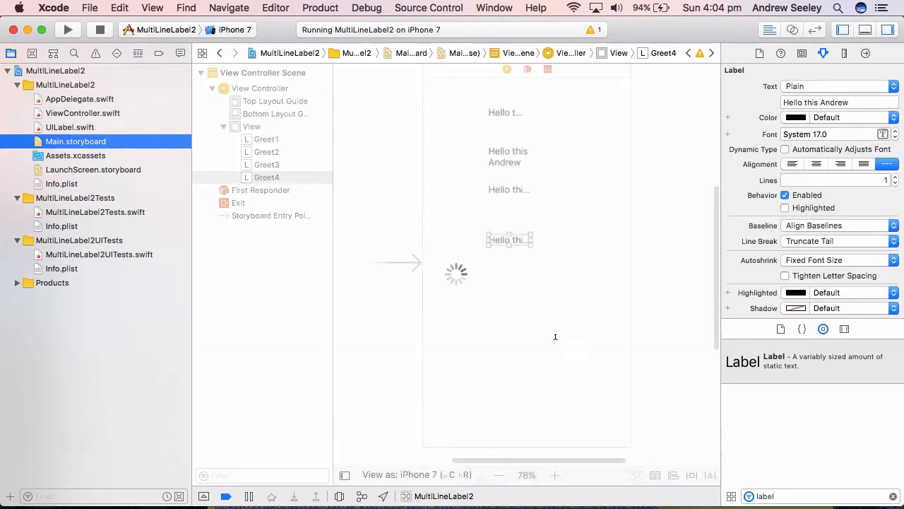
Extend Greet4's text to 'Hello this is Andrew, how are you' and rerun the app.
click(508, 240)
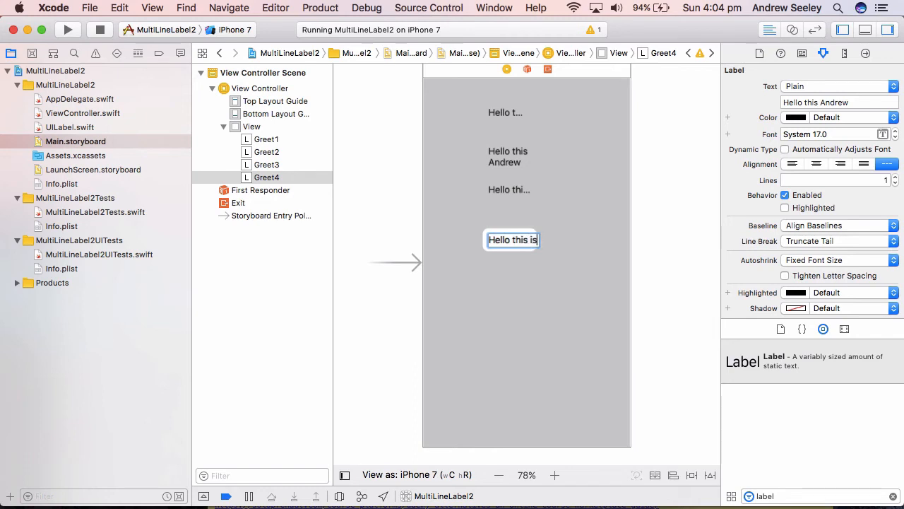
text(Andrew, how)
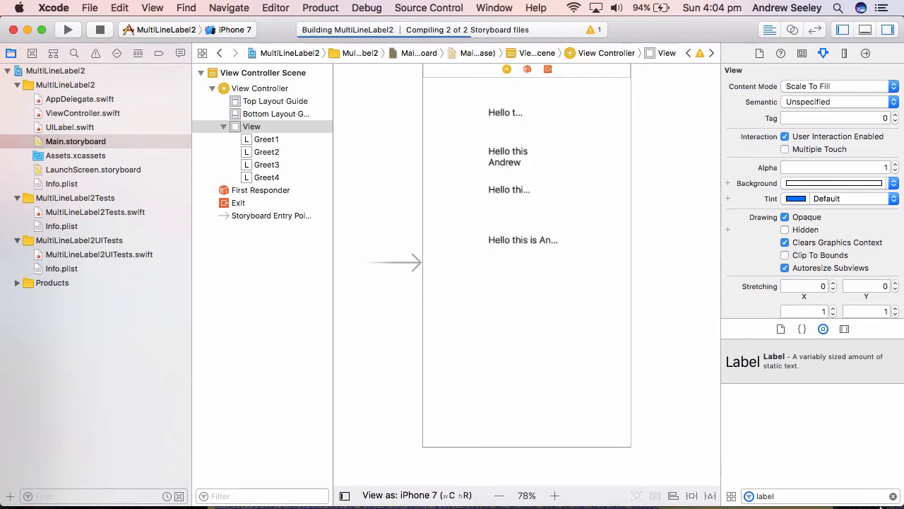
click(68, 30)
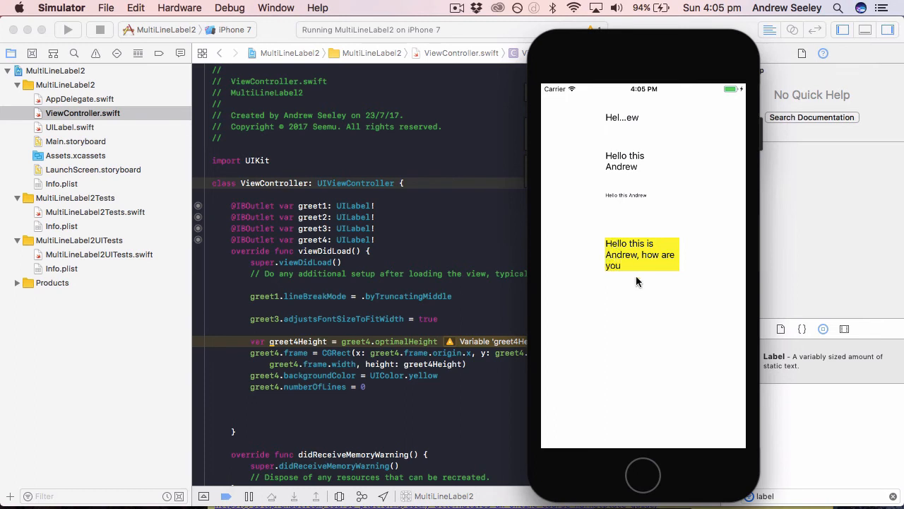
mouse_move(548, 274)
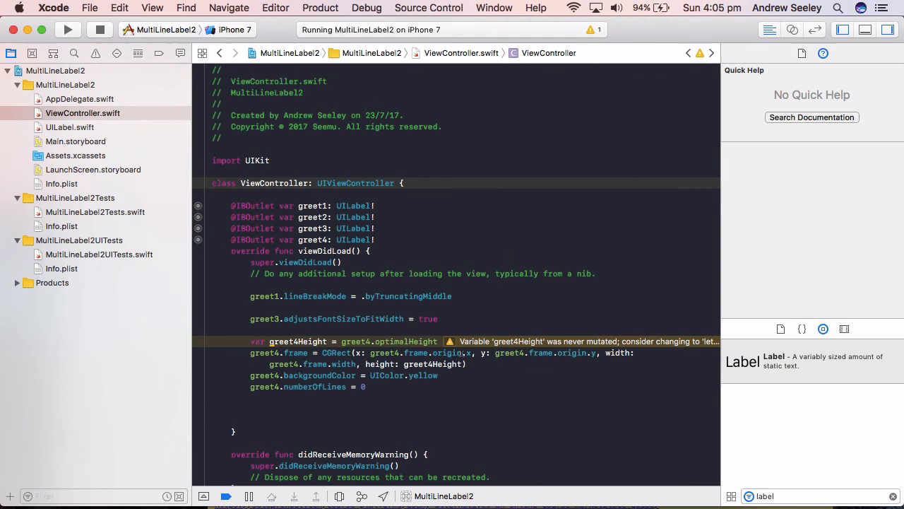
click(321, 319)
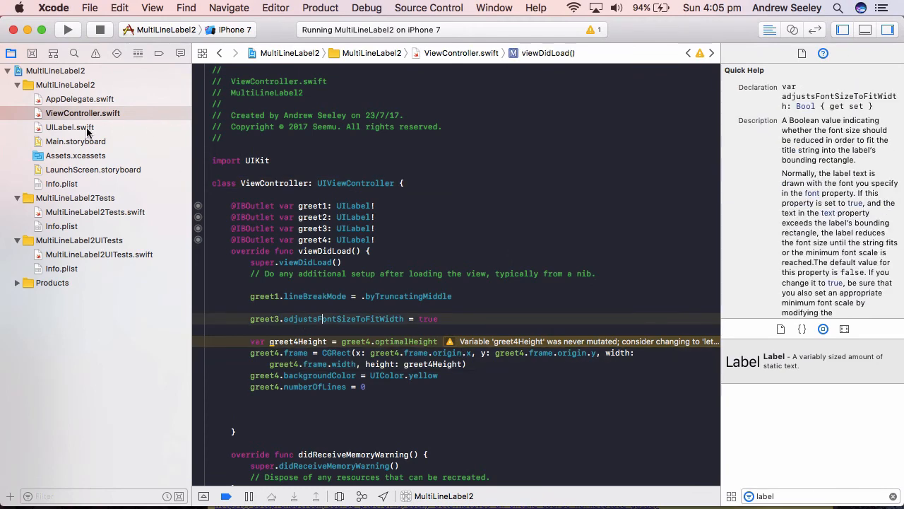
Open UILabel.swift and read Quick Help for bounds, the label initializer, CGFloat and text.
click(69, 127)
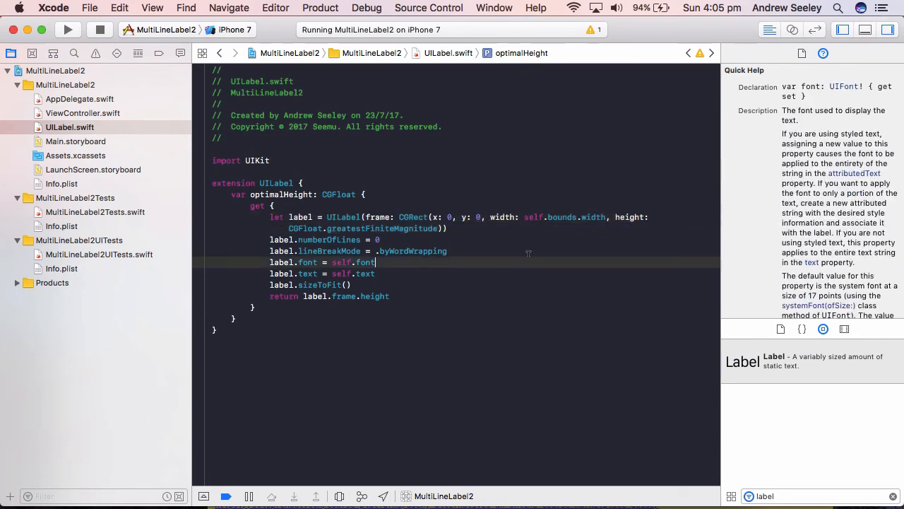
click(563, 217)
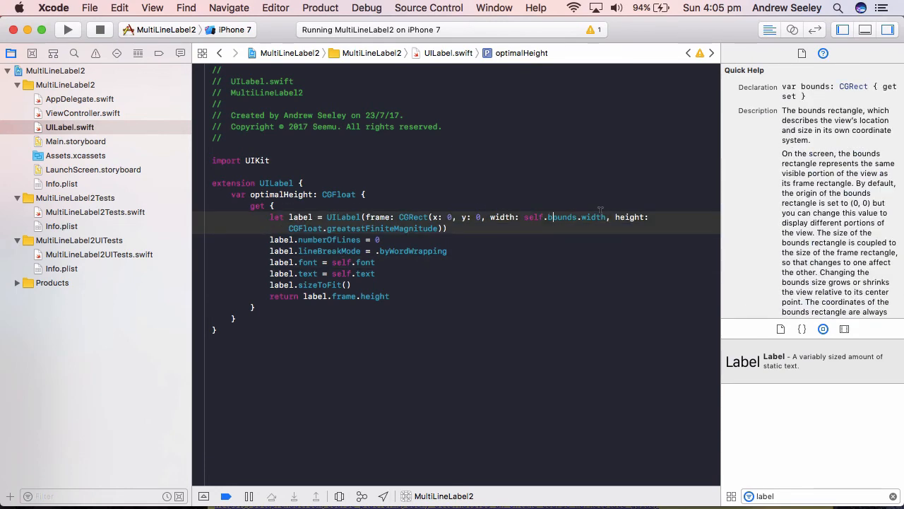
double_click(534, 217)
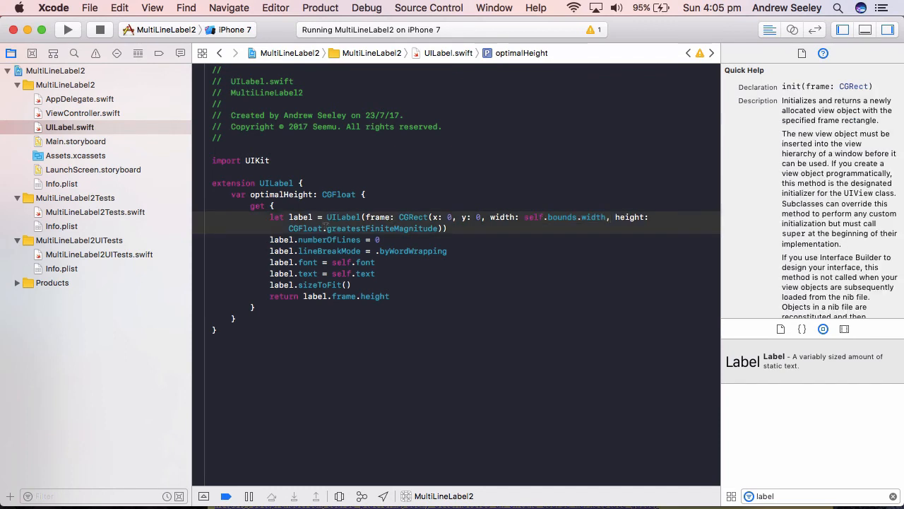
click(304, 228)
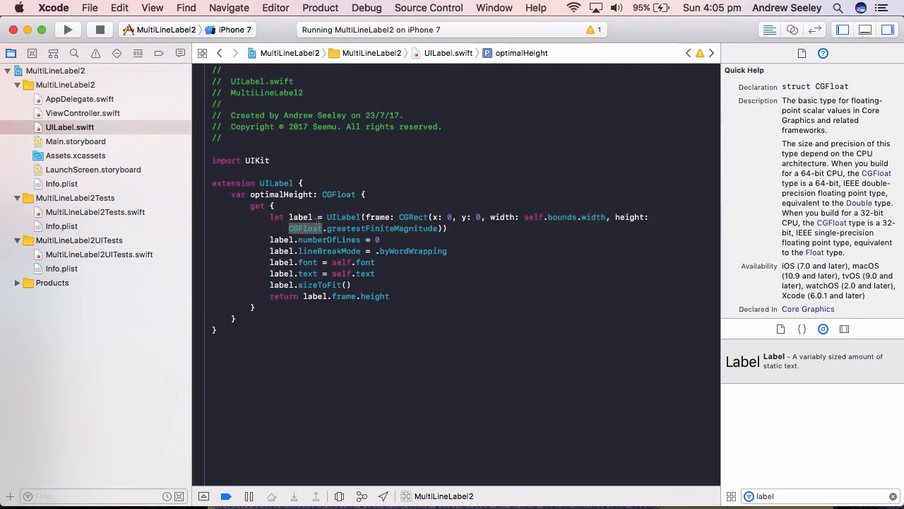
click(381, 228)
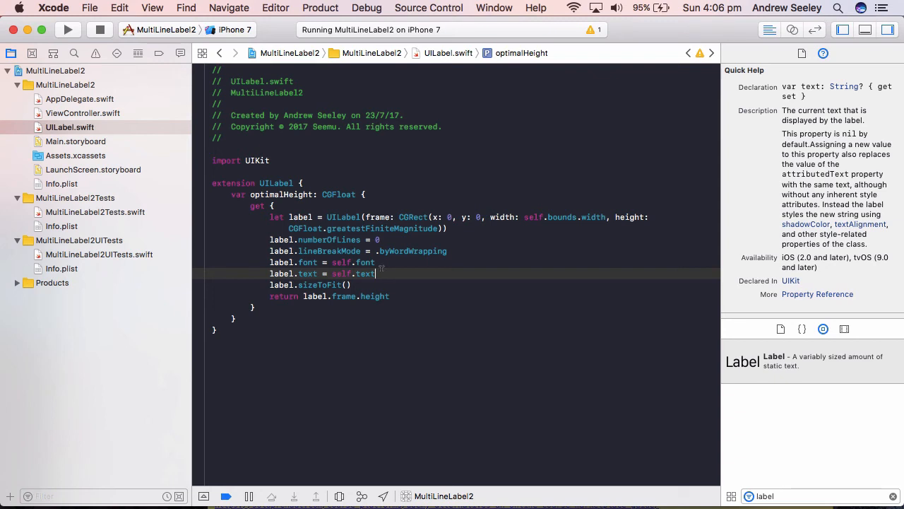
Read Quick Help for frame height and sizeToFit while reviewing the temporary label's lines.
click(366, 296)
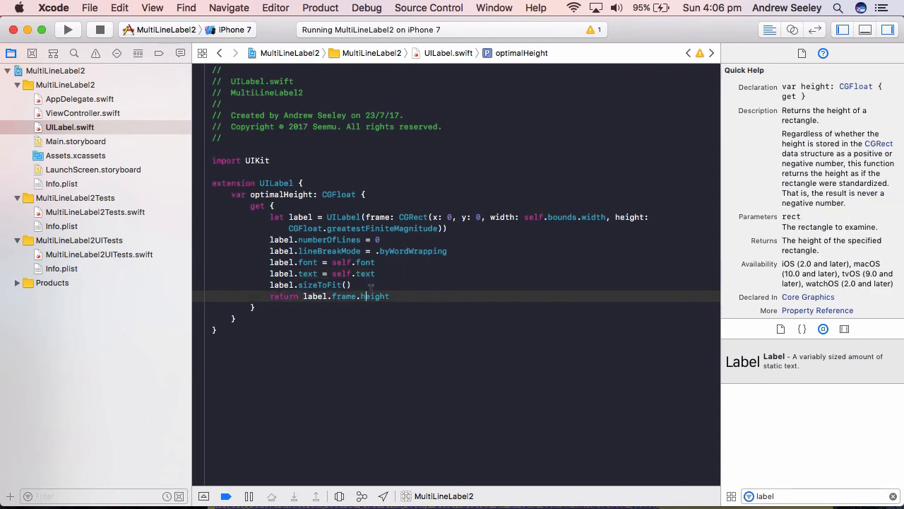
click(323, 284)
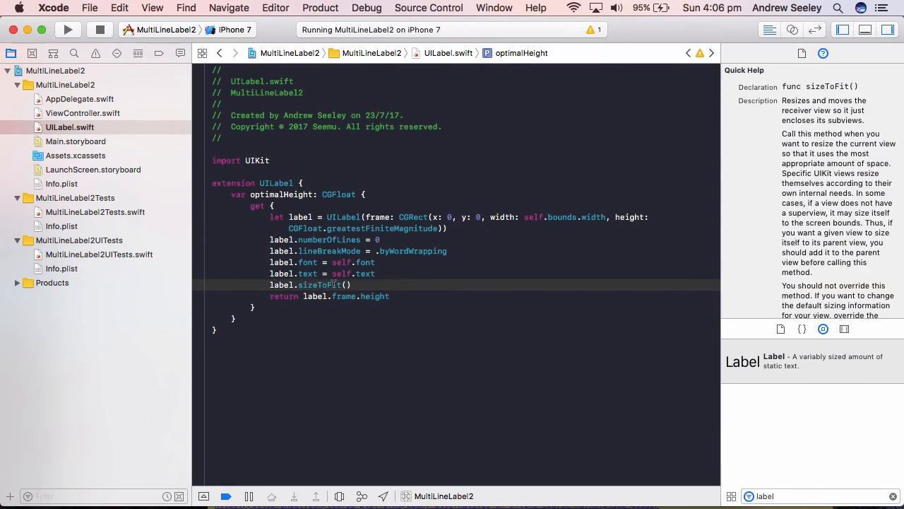
click(281, 285)
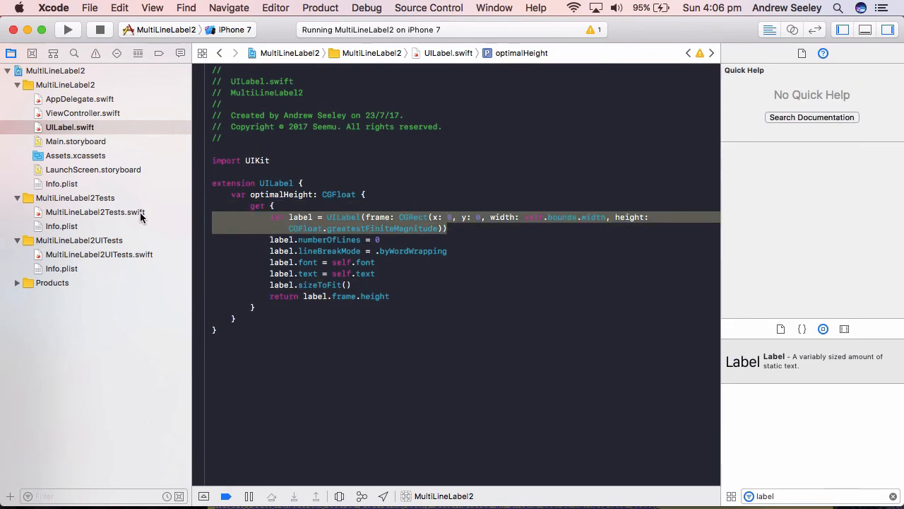
mouse_move(355, 252)
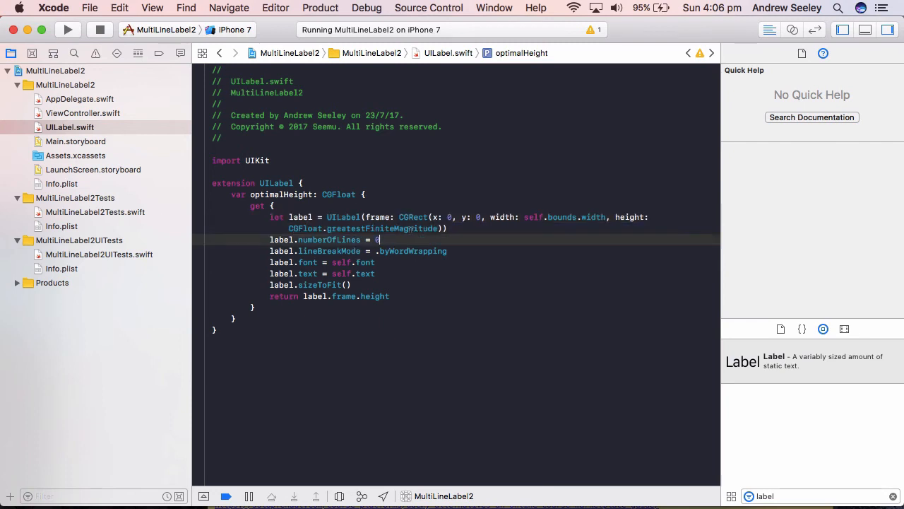
click(382, 227)
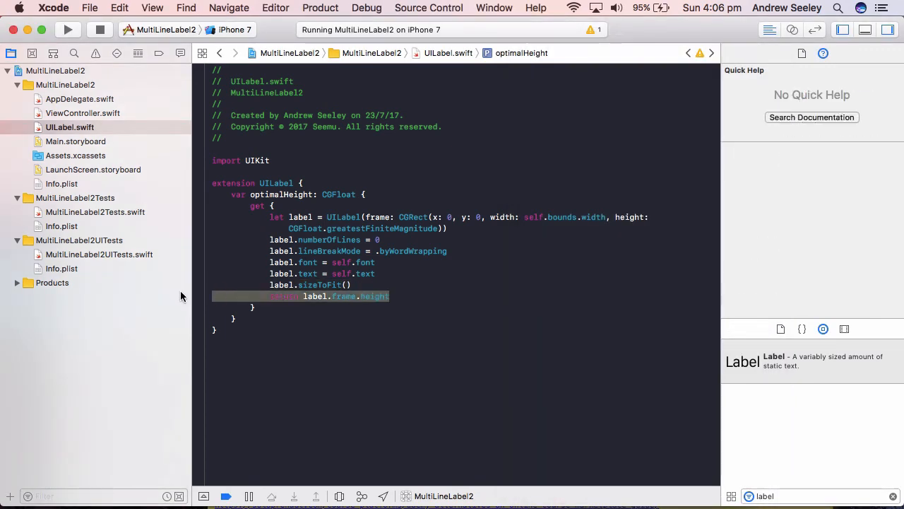
click(299, 217)
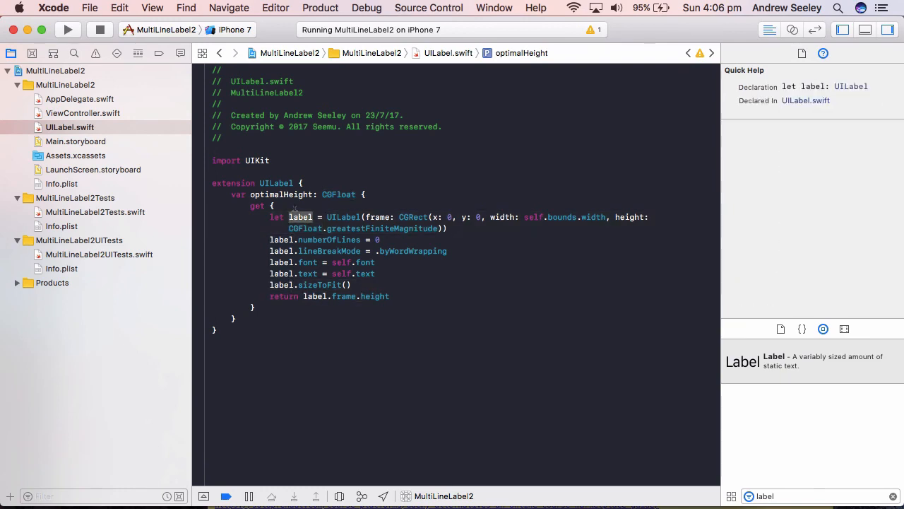
click(376, 296)
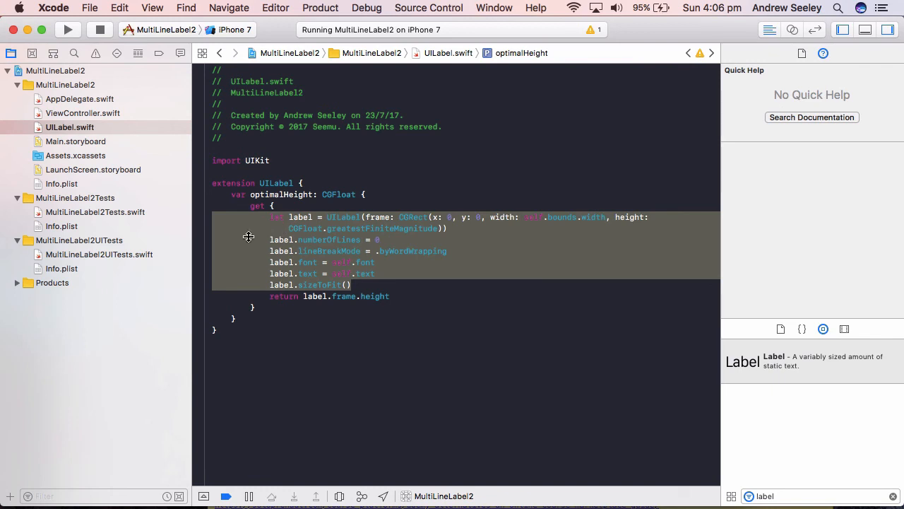
mouse_move(317, 232)
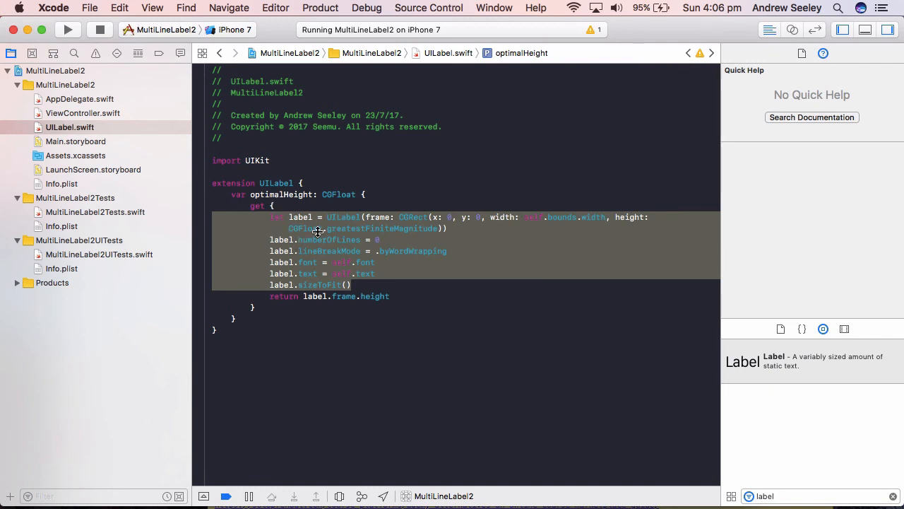
mouse_move(304, 215)
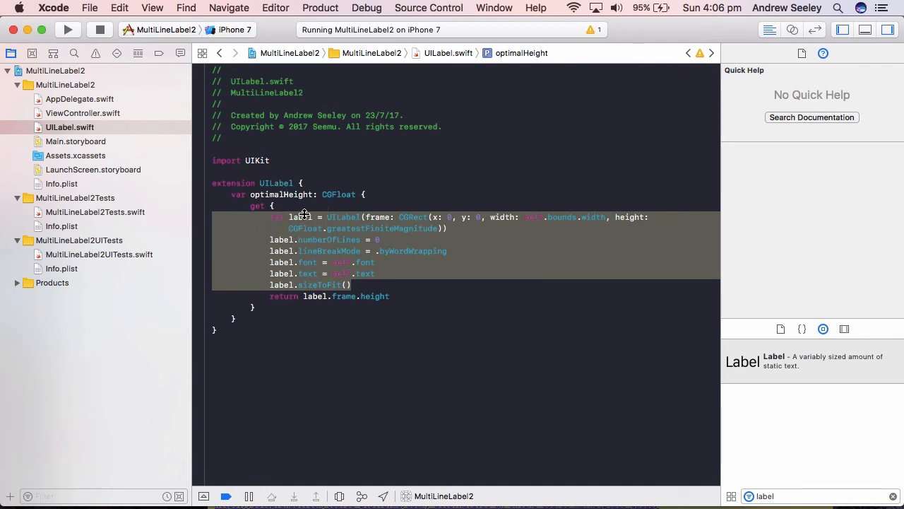
mouse_move(325, 250)
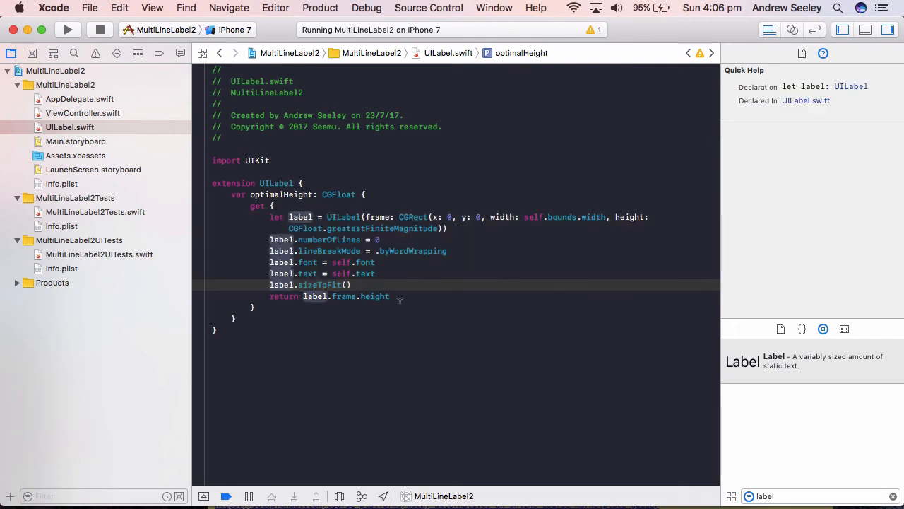
click(82, 113)
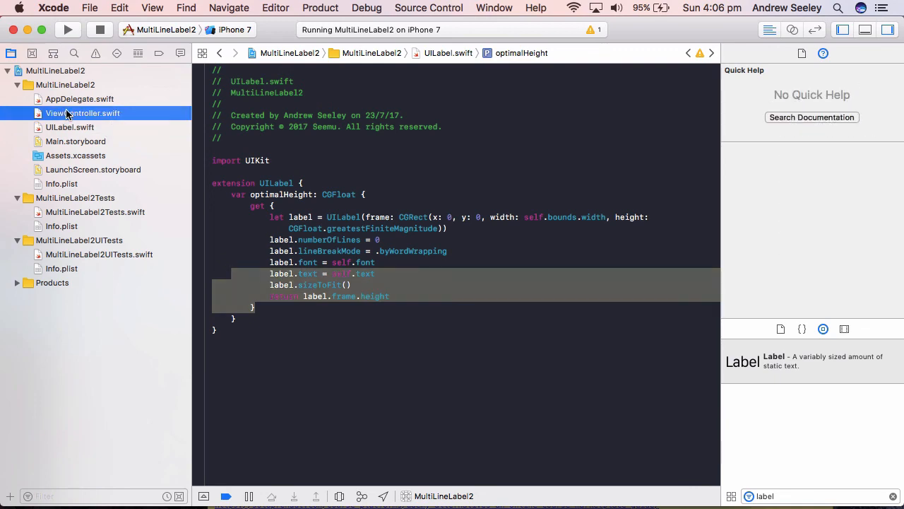
Relaunch the app to see the longer greeting wrapped over three yellow lines.
click(83, 113)
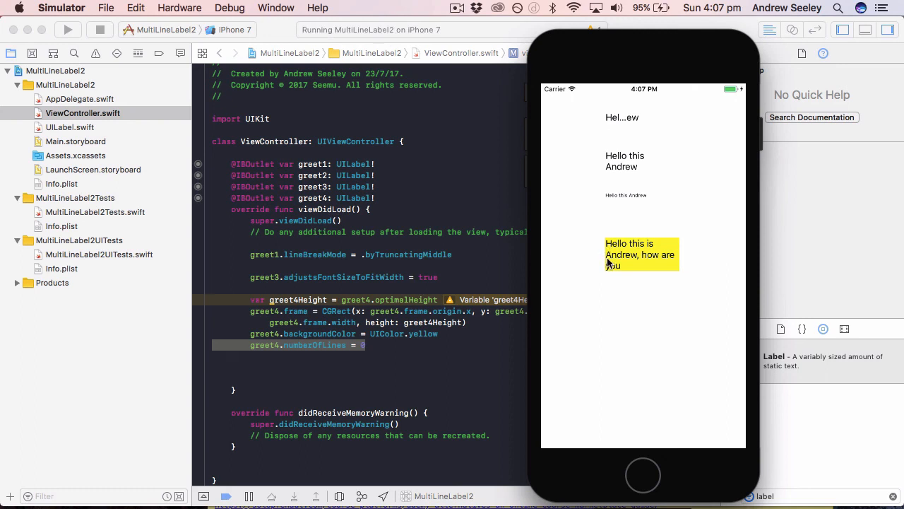
mouse_move(607, 283)
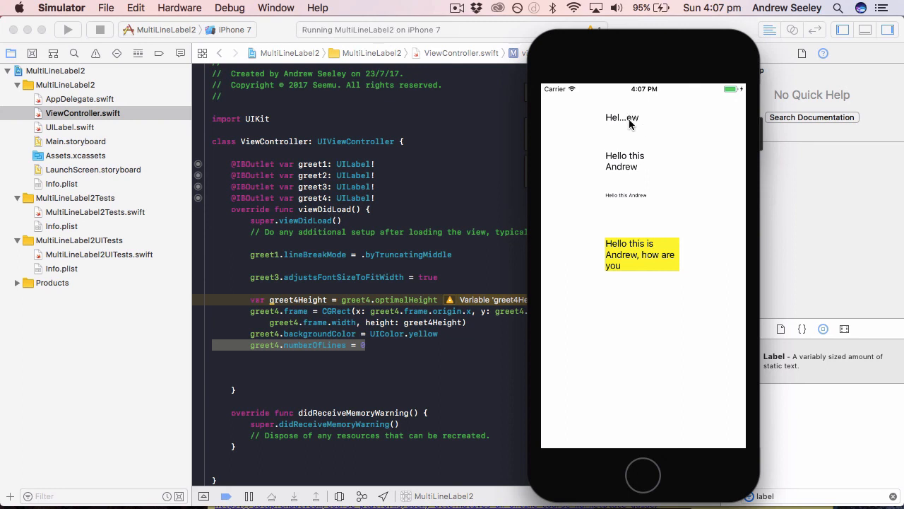
mouse_move(634, 123)
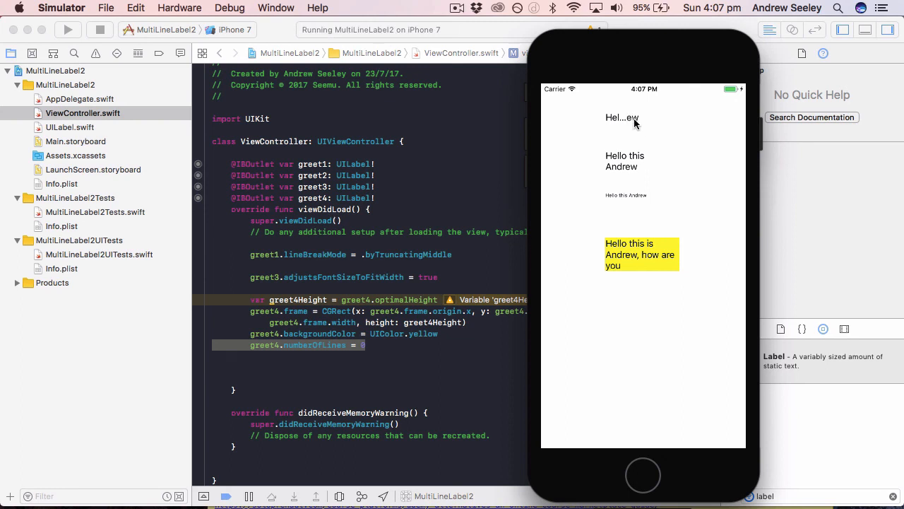